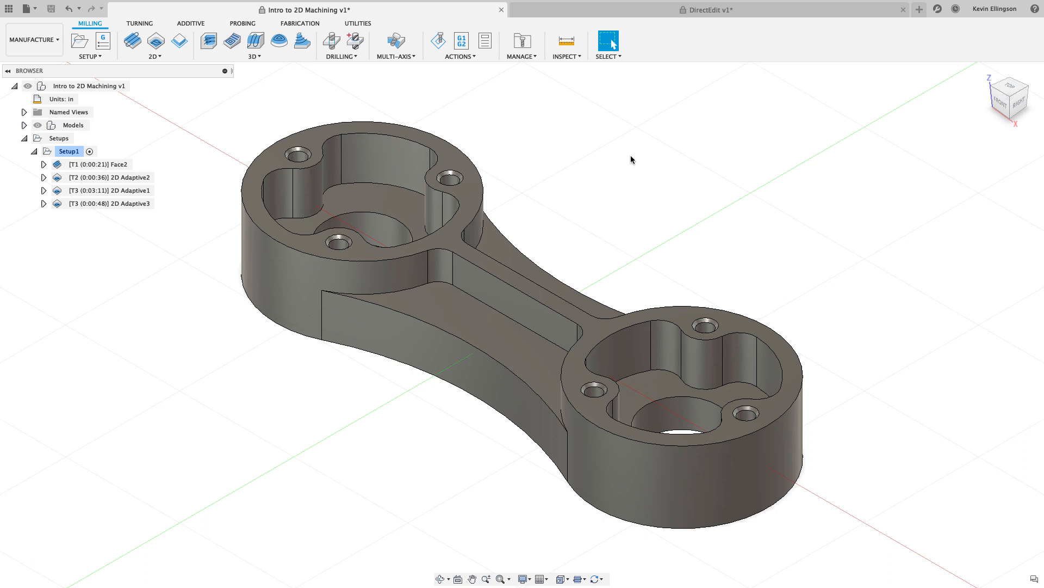
pyautogui.moveTo(480, 165)
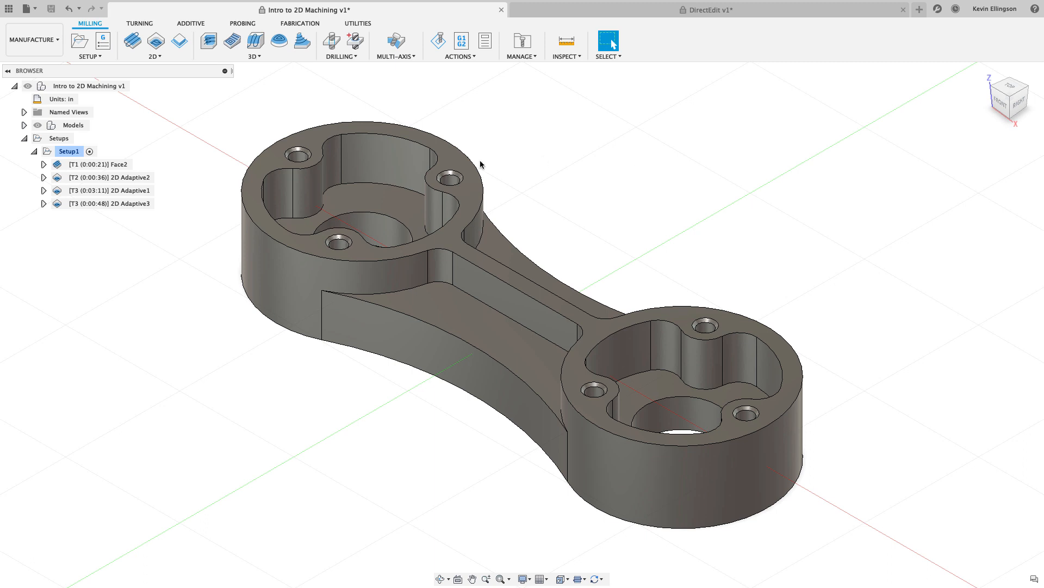
pyautogui.moveTo(211, 170)
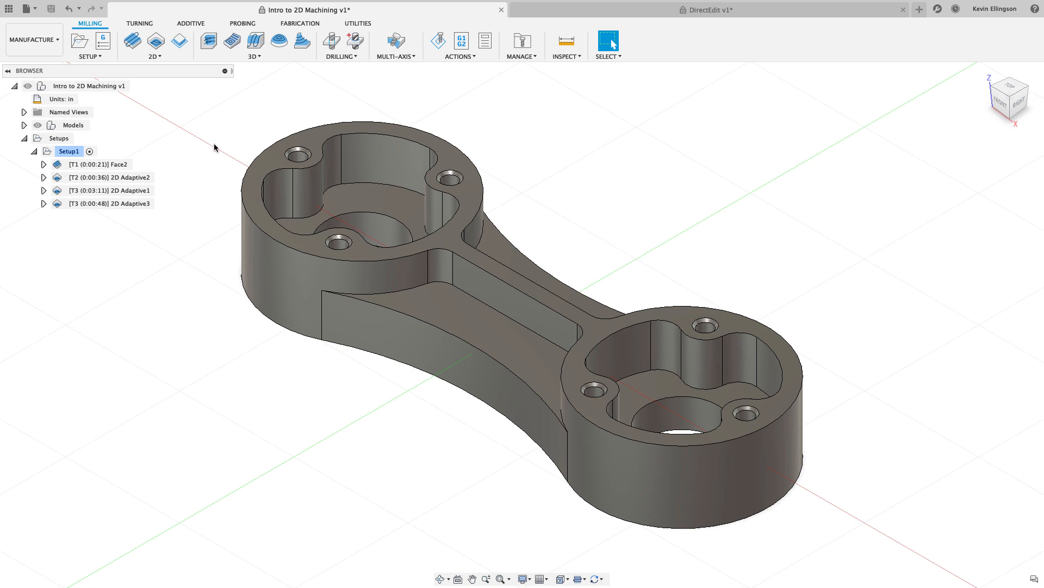
# Duplicate the Face2 facing operation so Setup1 gains a Face2 (2) copy.
pyautogui.click(100, 164)
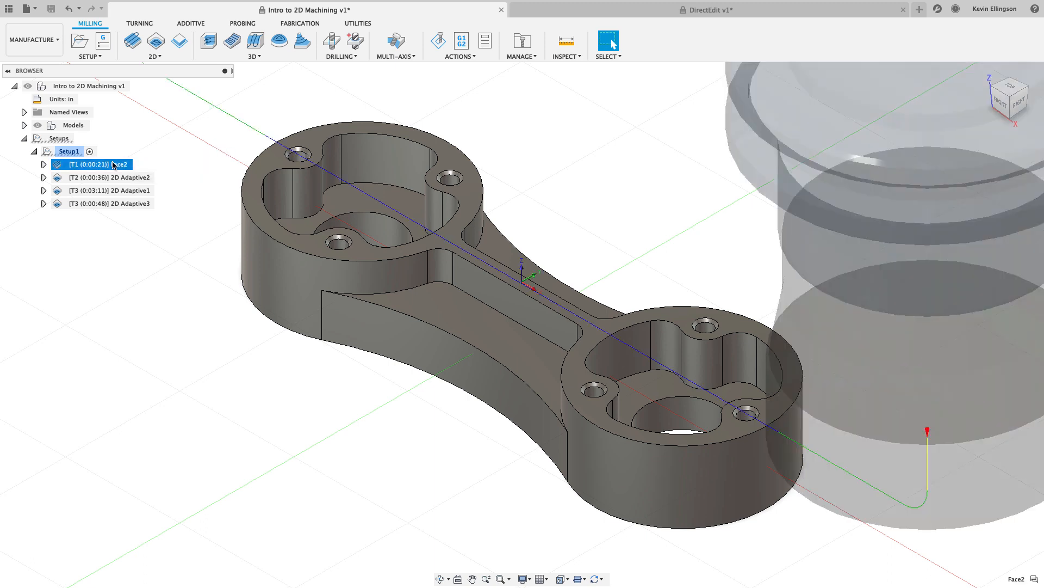
pyautogui.rightClick(94, 165)
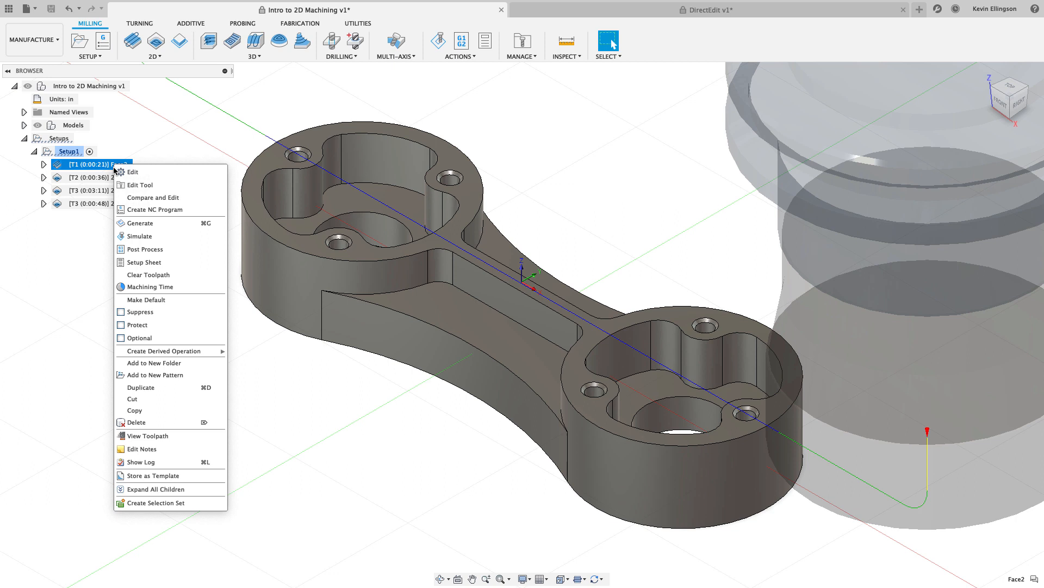
pyautogui.moveTo(140, 388)
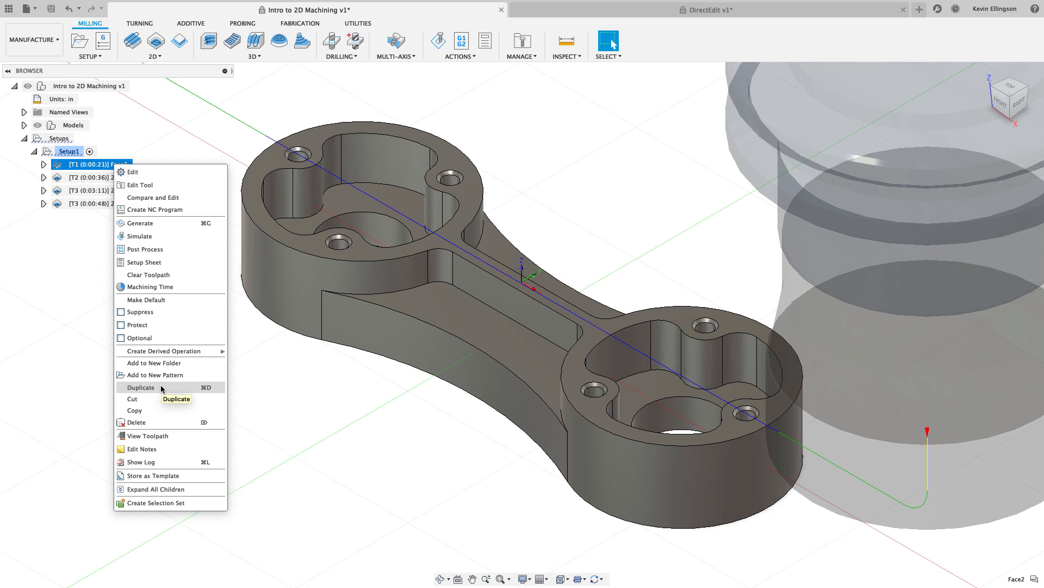
pyautogui.click(140, 388)
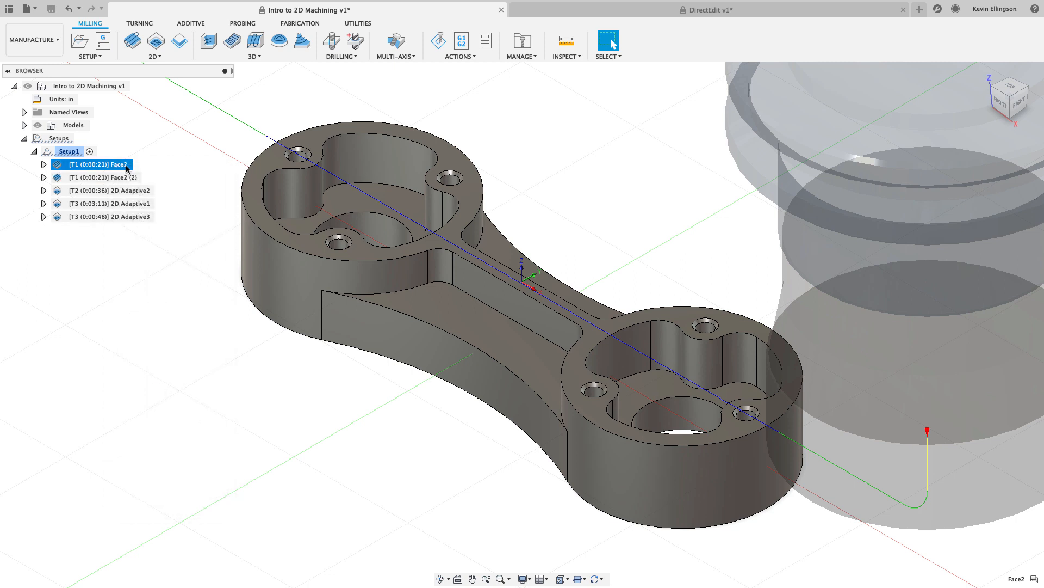
# Switch between the original Face2 and the Face2 (2) copy to compare their toolpaths.
pyautogui.click(103, 177)
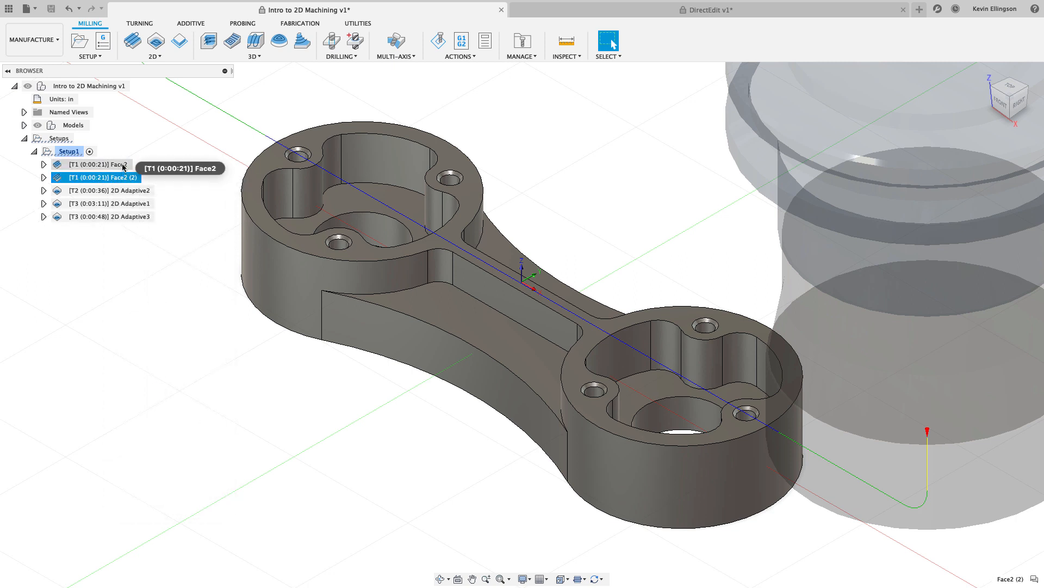
pyautogui.click(97, 164)
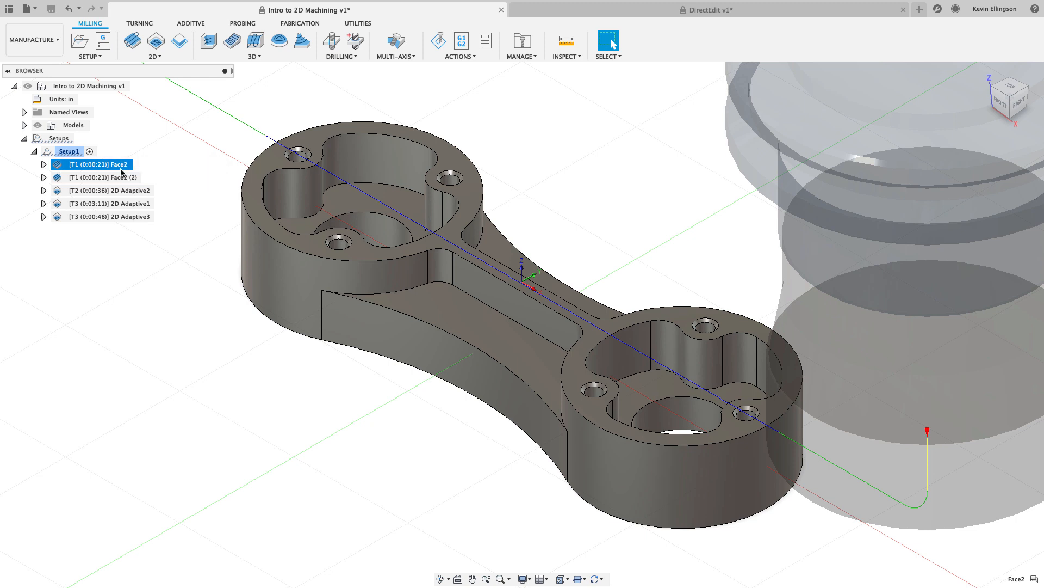
pyautogui.click(101, 177)
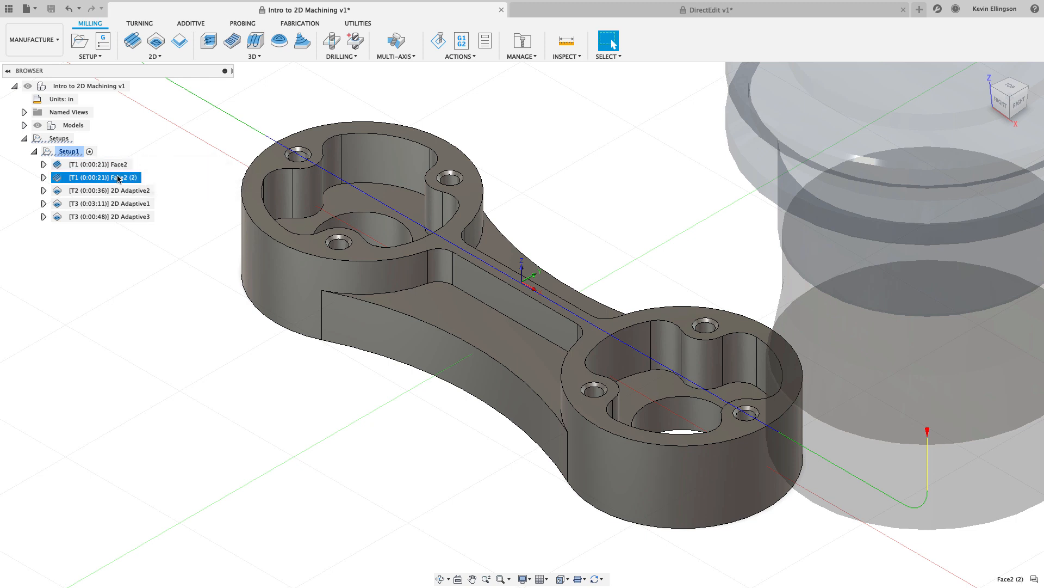
pyautogui.click(100, 164)
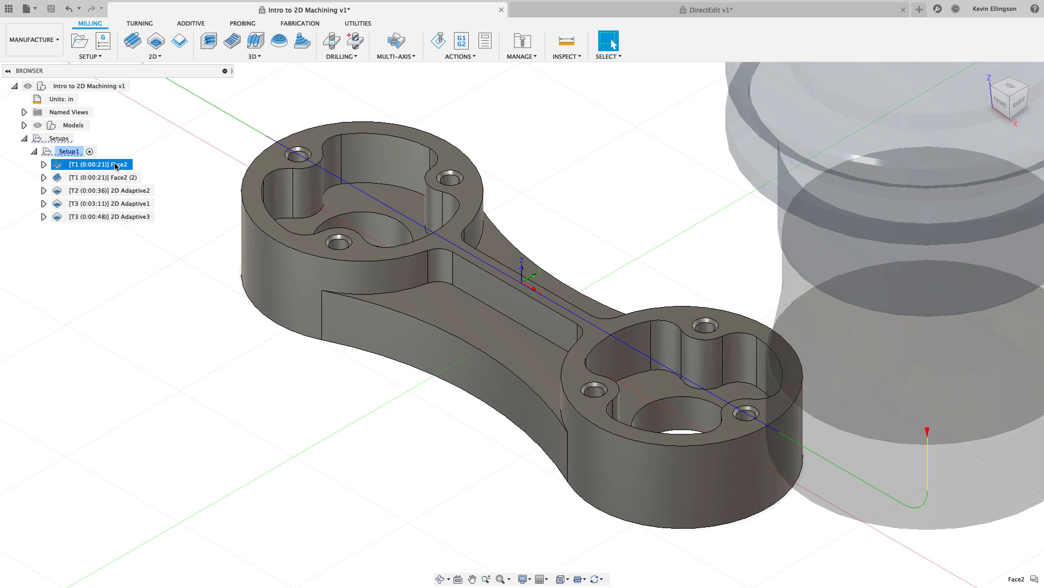
# From Setup1's actions, add a third facing copy, Face2 (3), and select it.
pyautogui.rightClick(93, 165)
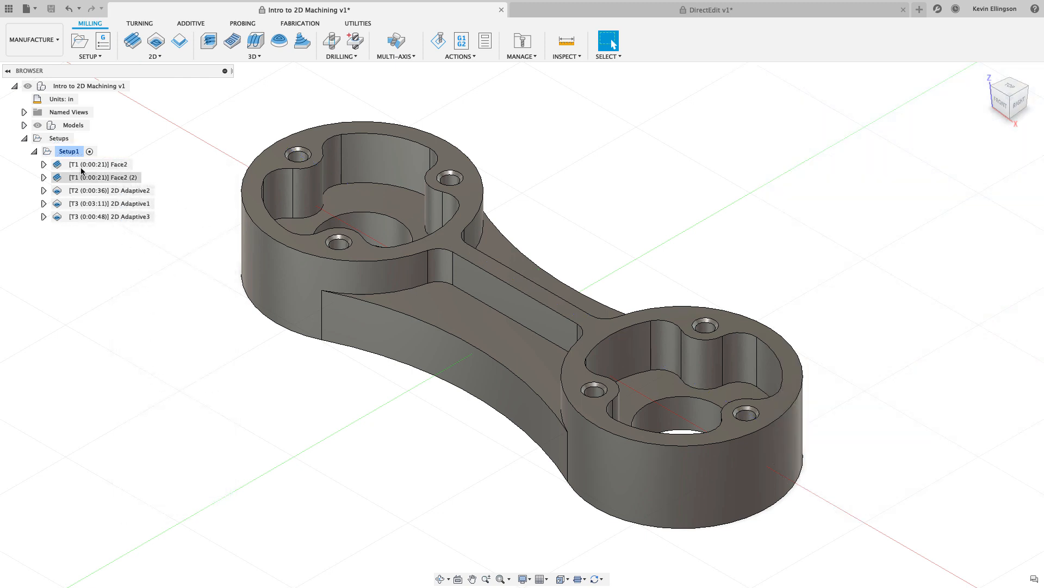
pyautogui.click(69, 151)
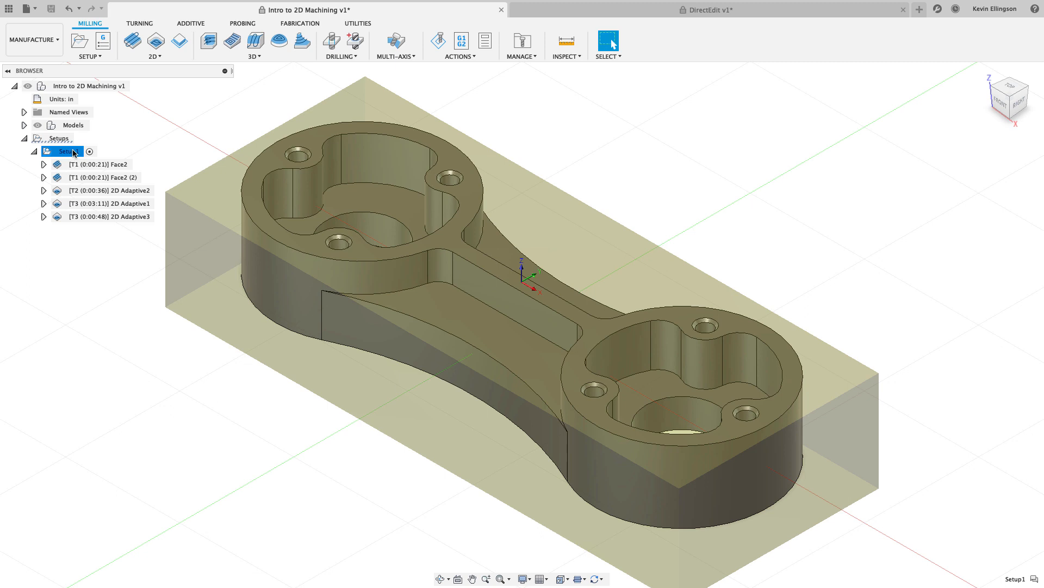
pyautogui.rightClick(67, 150)
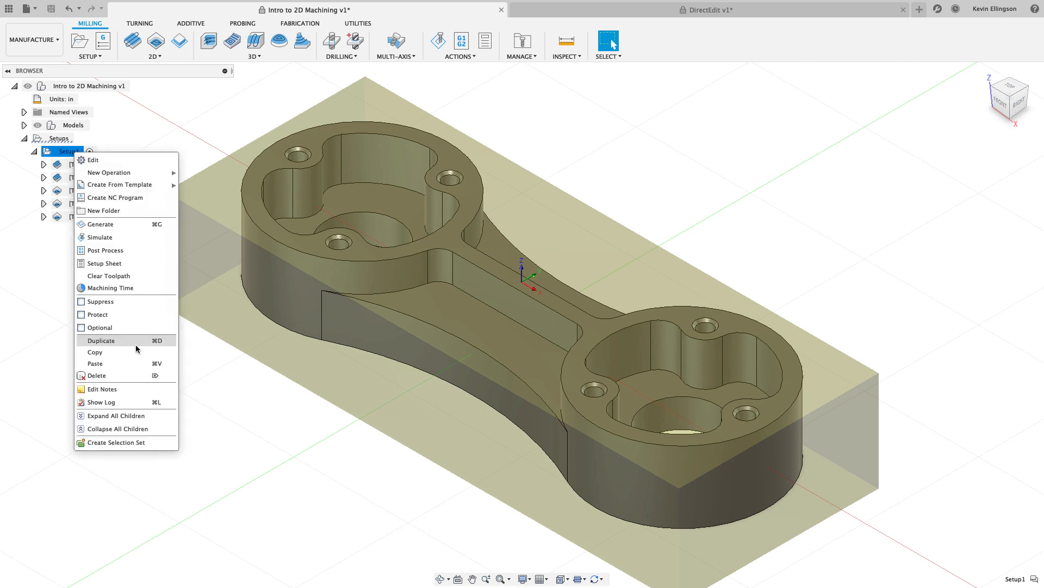
pyautogui.click(102, 341)
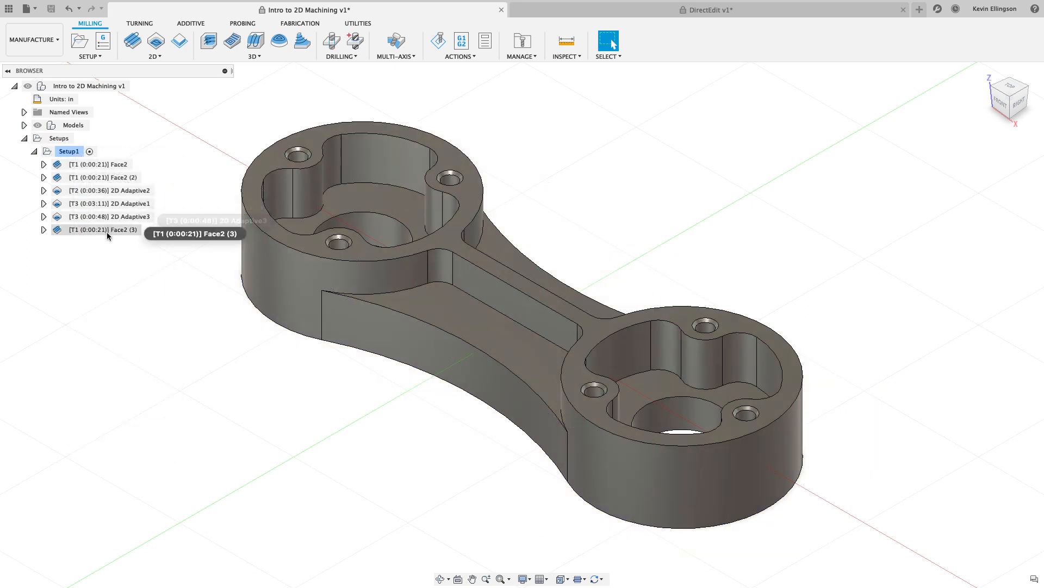
pyautogui.click(102, 230)
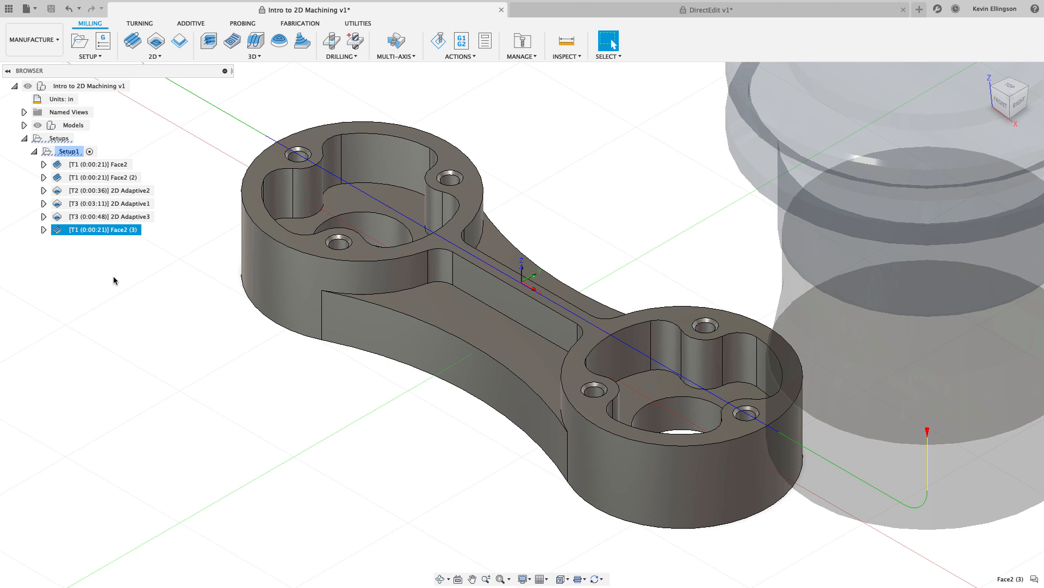
pyautogui.moveTo(113, 230)
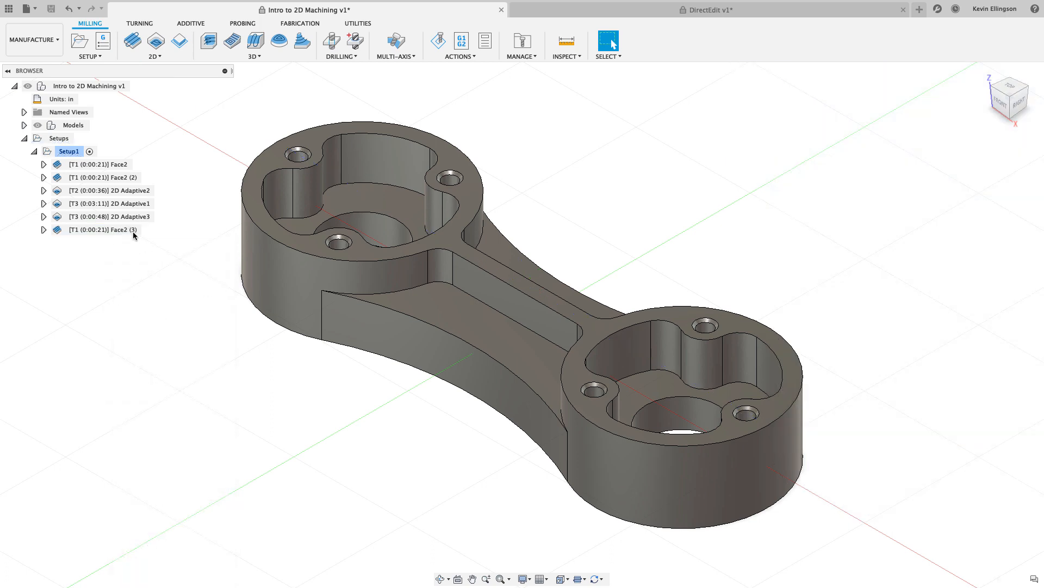
# Delete the duplicate Face2 copies, leaving only the original Face2 in Setup1.
pyautogui.rightClick(103, 176)
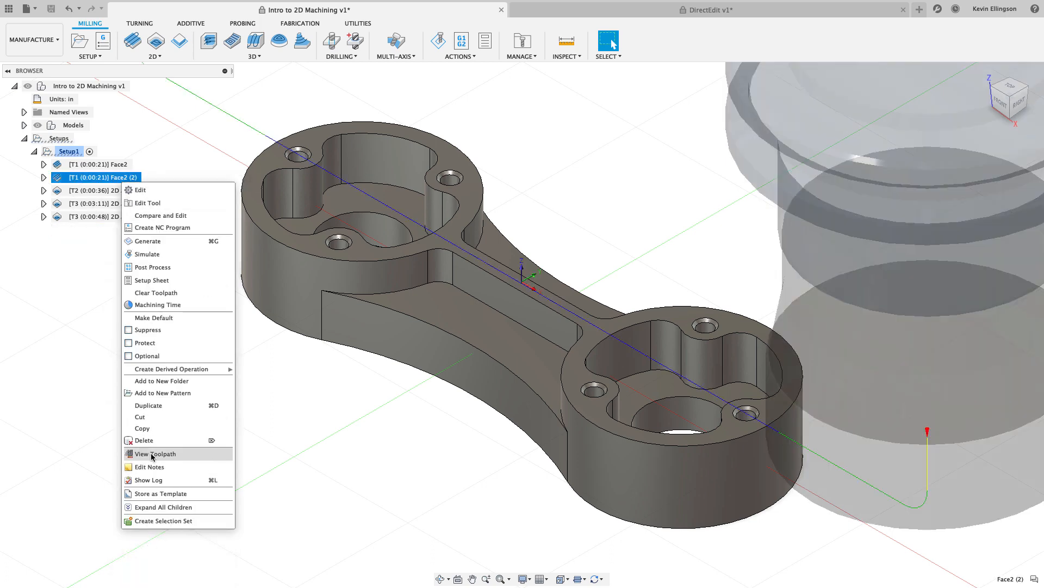
pyautogui.click(143, 439)
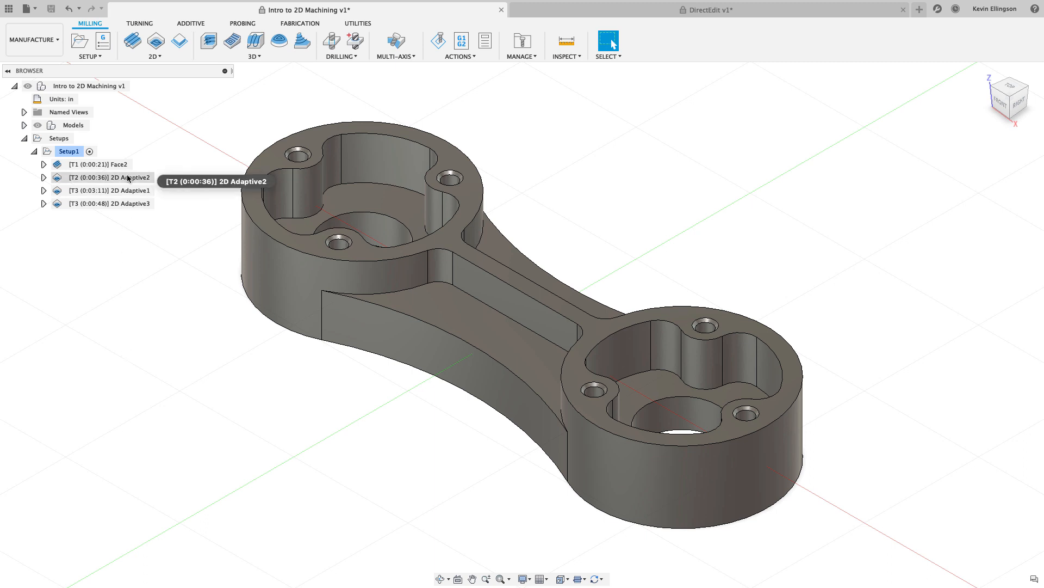
# Select 2D Adaptive2 to show its toolpath looping around the connecting-rod part.
pyautogui.click(104, 177)
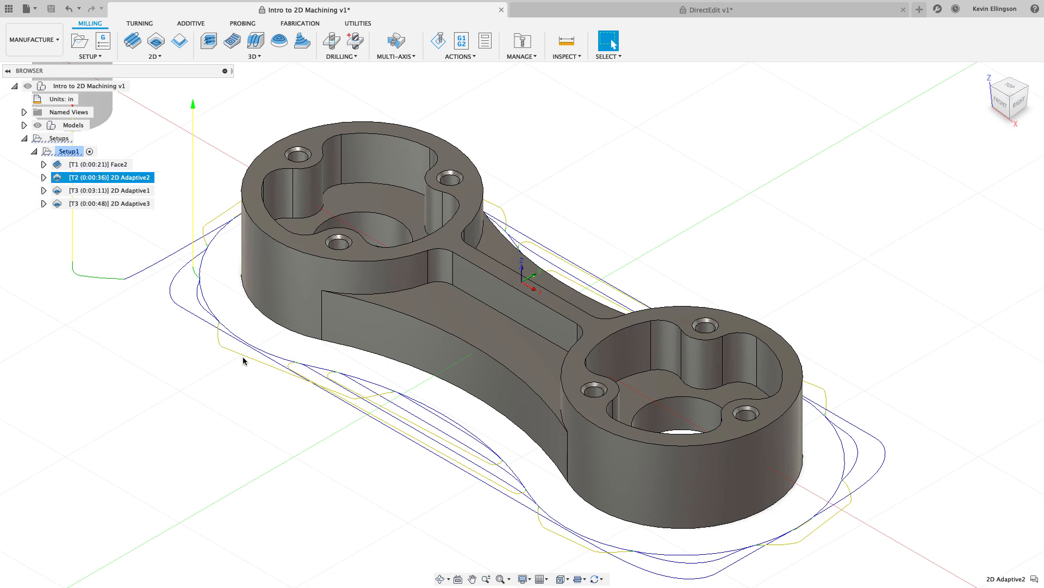
pyautogui.moveTo(783, 566)
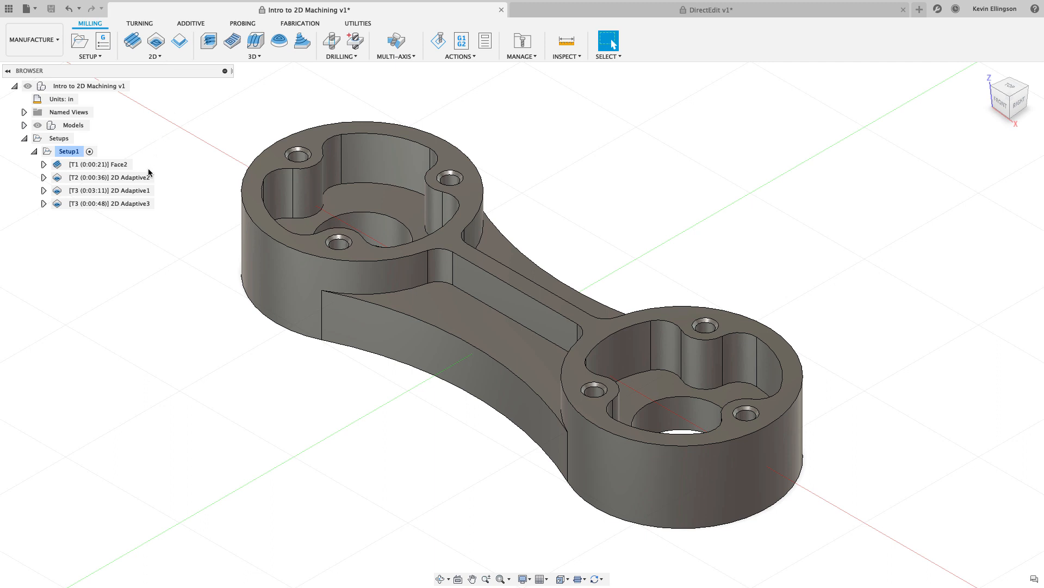
pyautogui.click(111, 177)
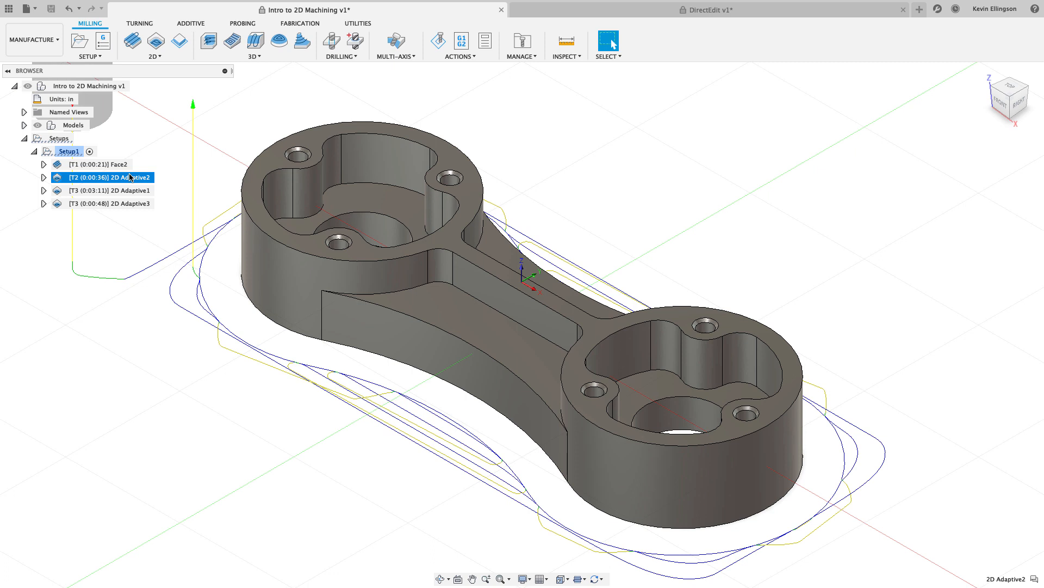
pyautogui.moveTo(130, 182)
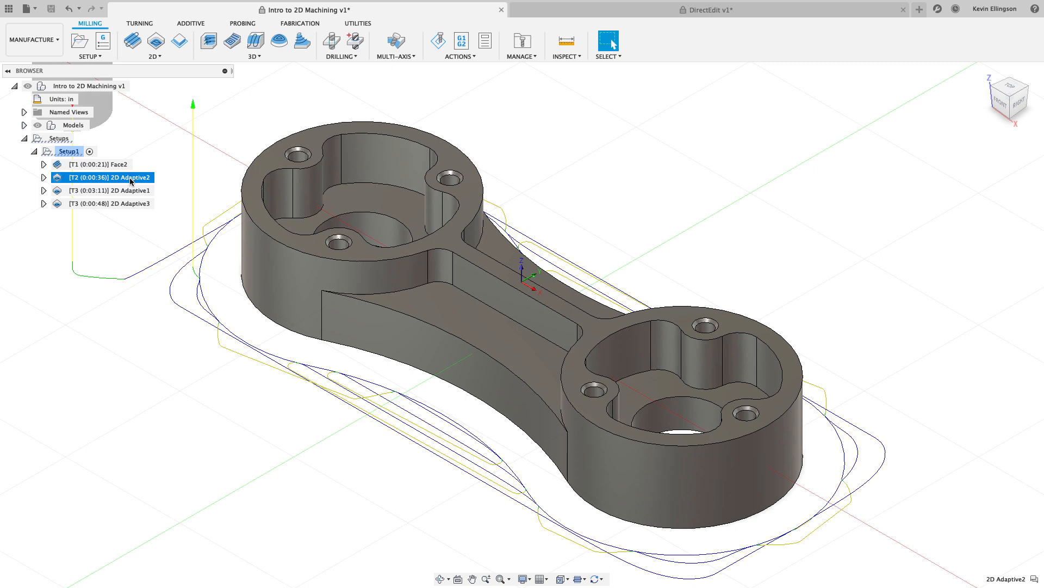
# Bring up the action list for 2D Adaptive2 to reach its derived-operation choices.
pyautogui.rightClick(100, 178)
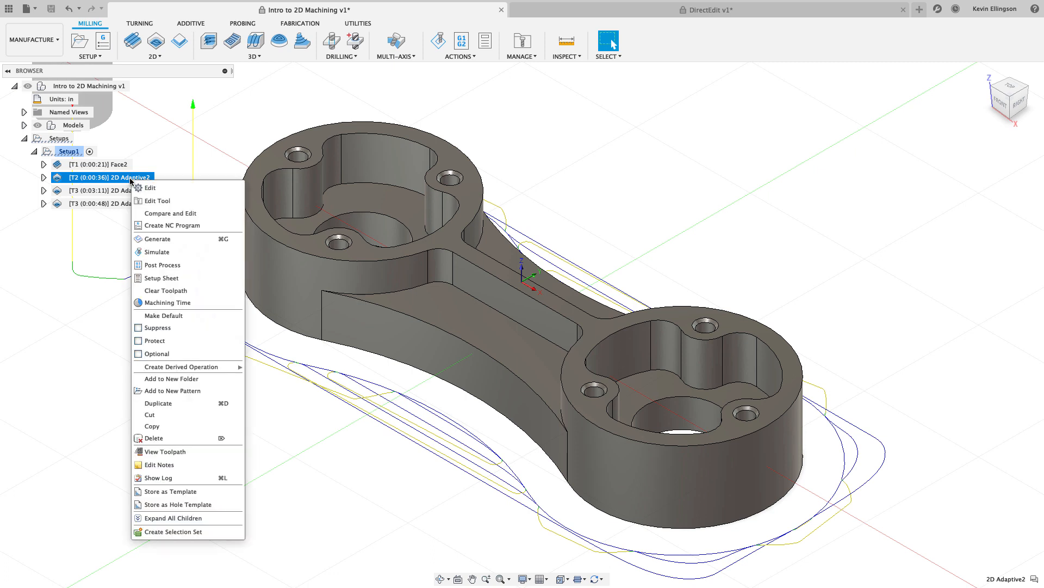
pyautogui.moveTo(179, 367)
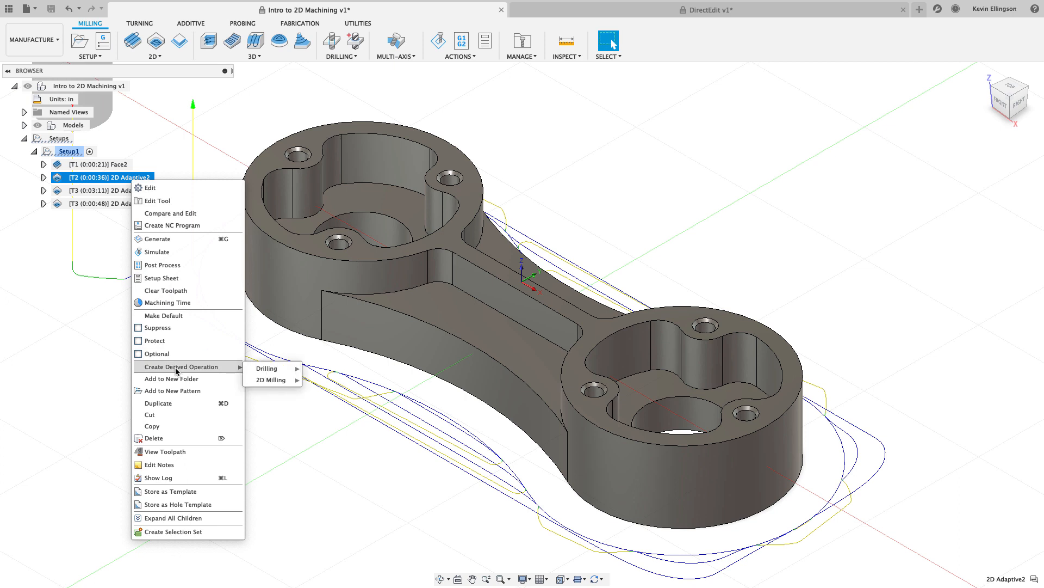
pyautogui.moveTo(271, 378)
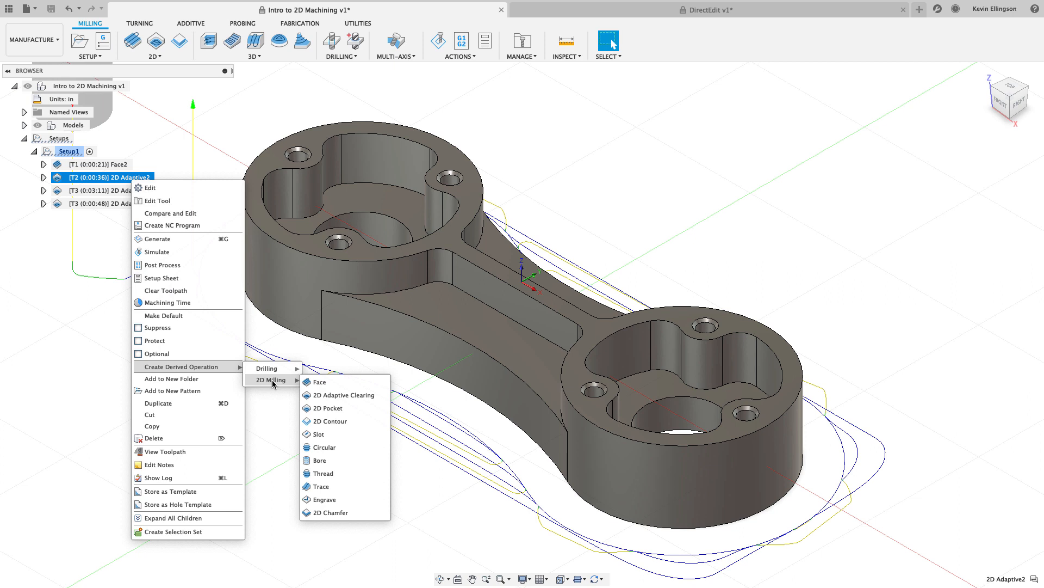
pyautogui.moveTo(327, 408)
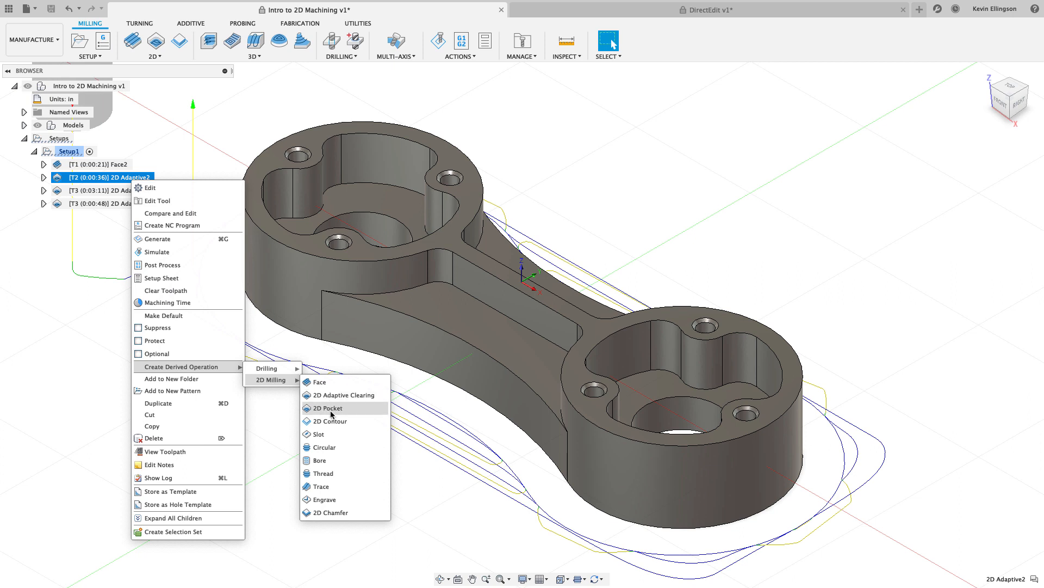
# Create a derived 2D Contour1 and review its Geometry, Heights, Passes and Linking settings.
pyautogui.click(327, 420)
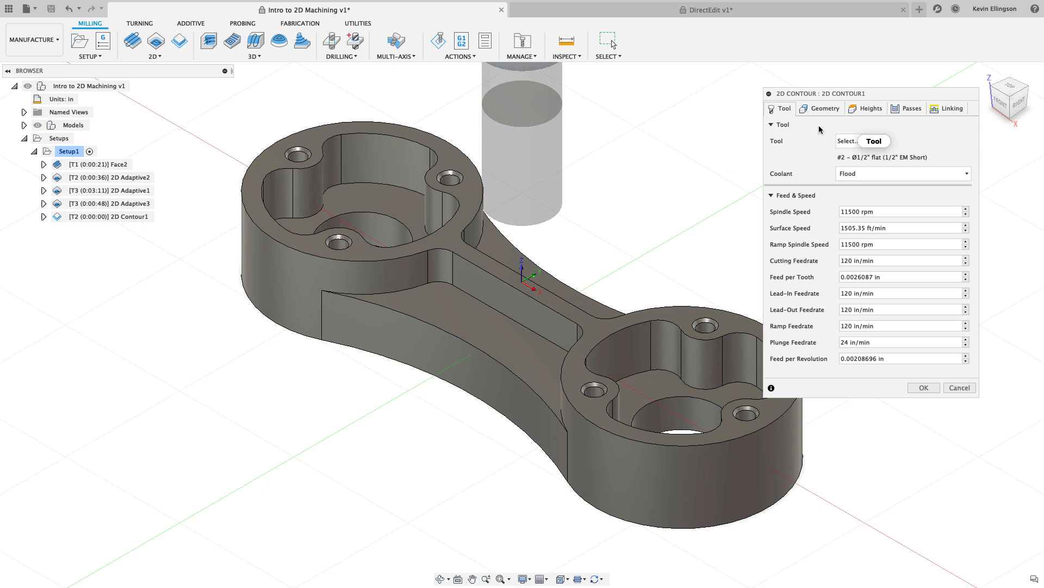
pyautogui.moveTo(824, 108)
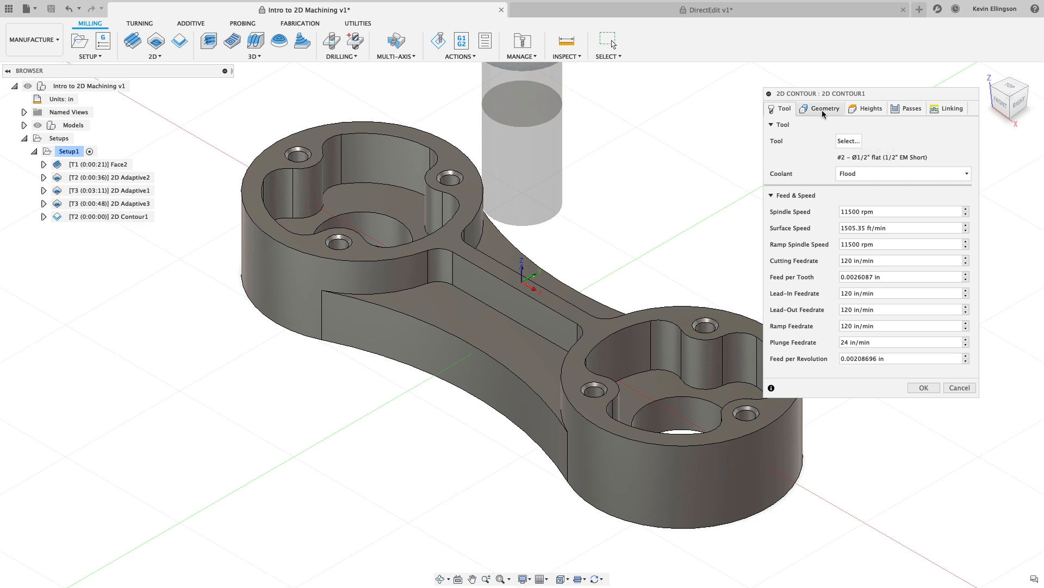
pyautogui.click(825, 108)
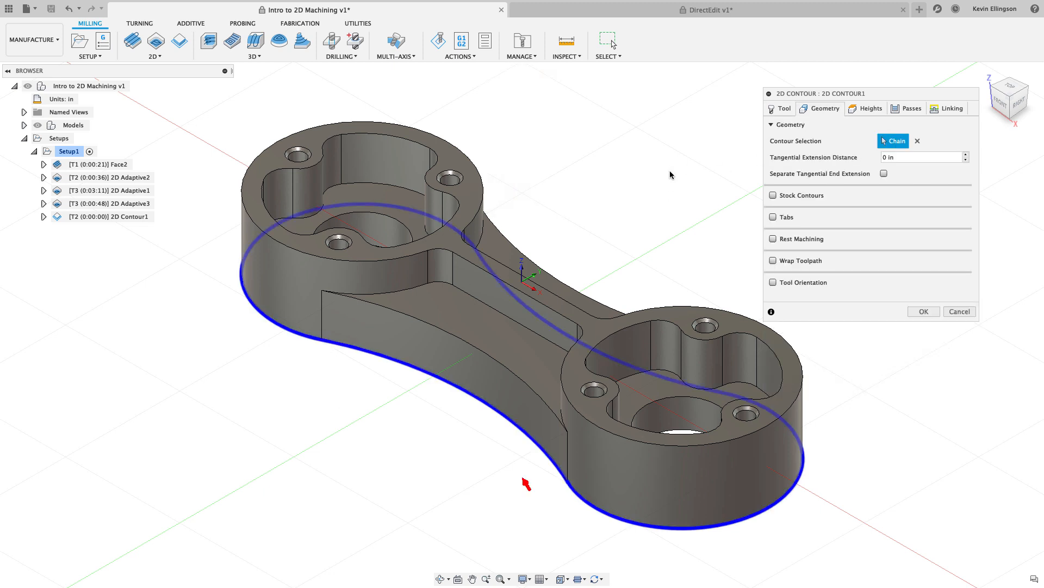
pyautogui.click(868, 108)
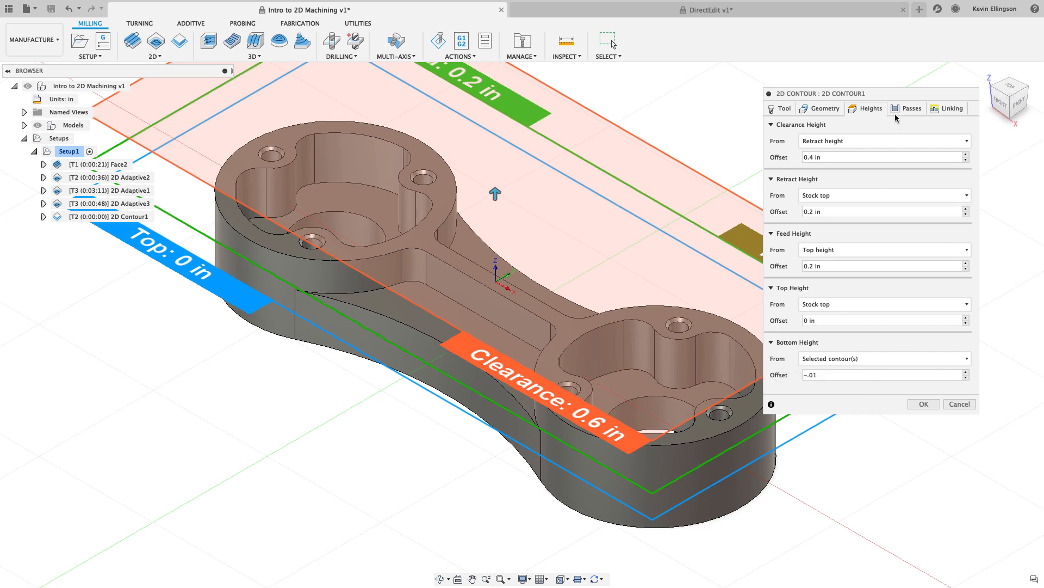
pyautogui.click(911, 108)
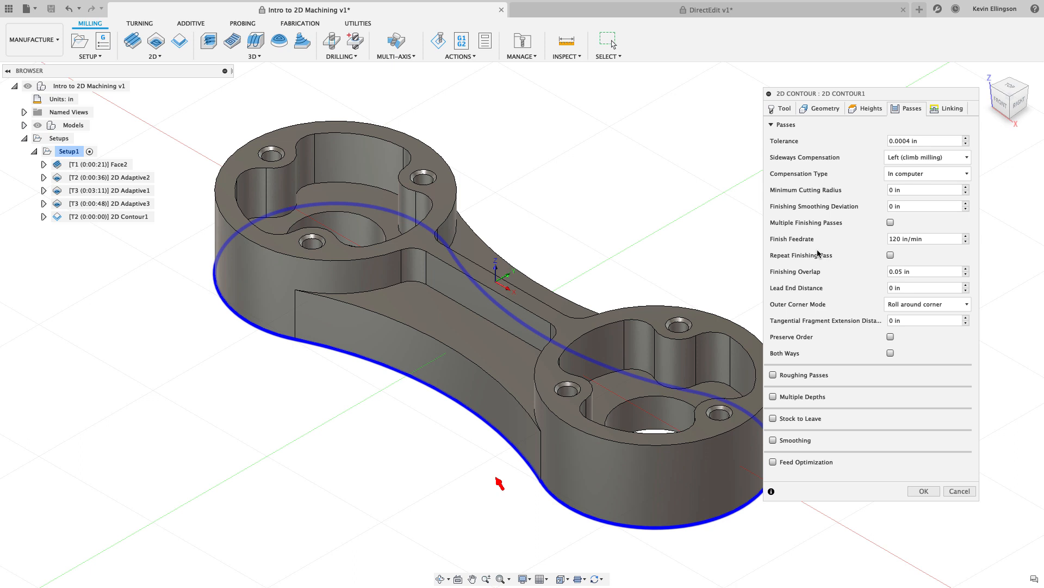
pyautogui.click(952, 107)
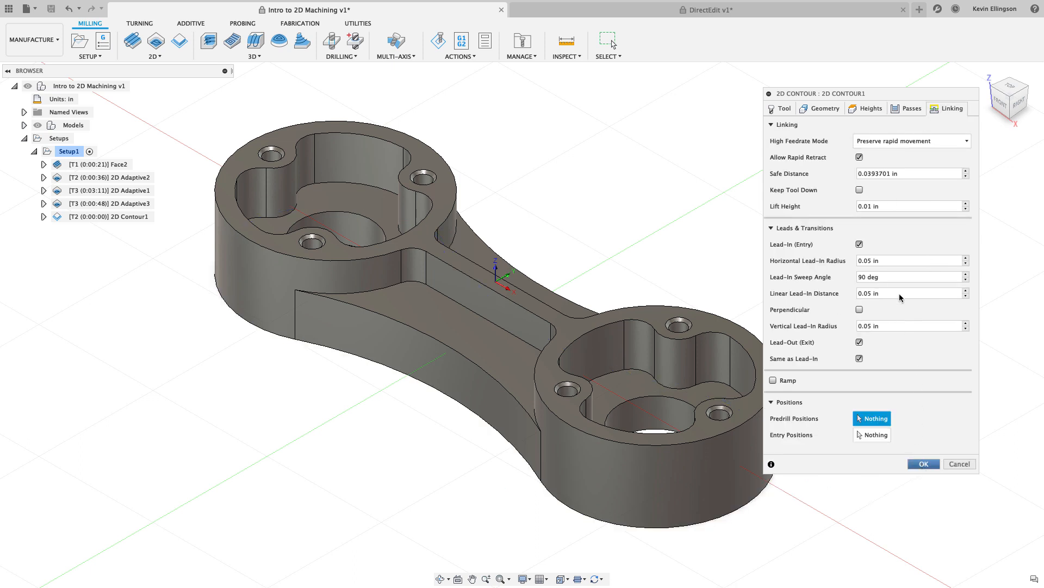
# Accept 2D Contour1 so its toolpath generates after 2D Adaptive2 in Setup1.
pyautogui.click(922, 464)
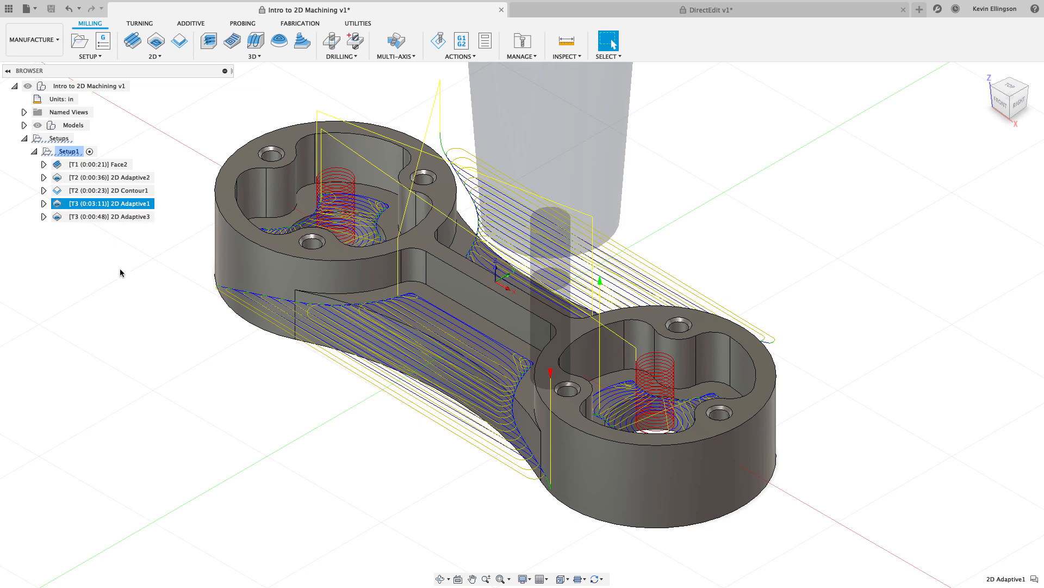
# Bring up the action list for 2D Adaptive1 to reach its derived-operation choices.
pyautogui.rightClick(103, 203)
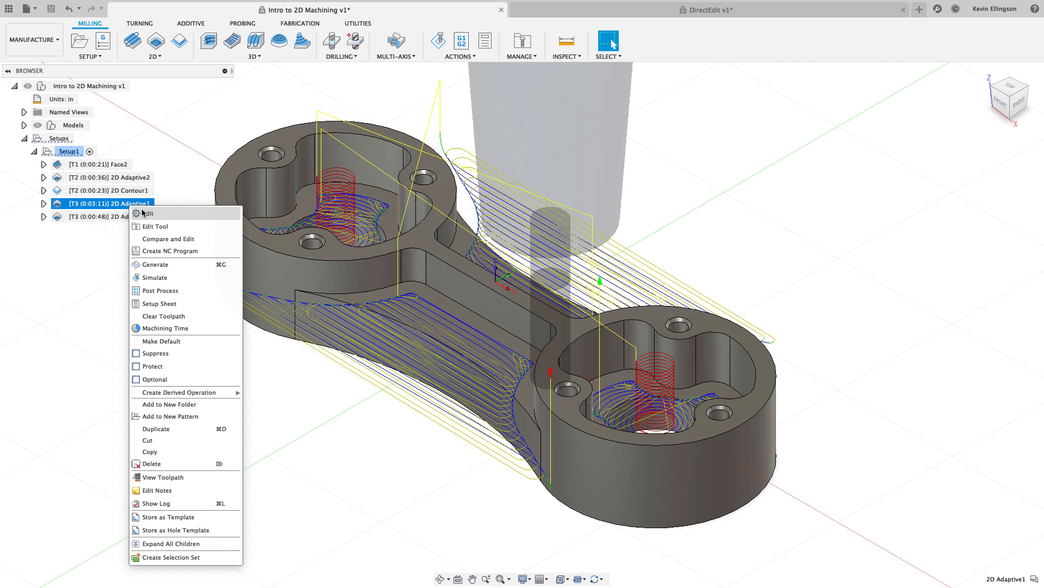
pyautogui.moveTo(185, 391)
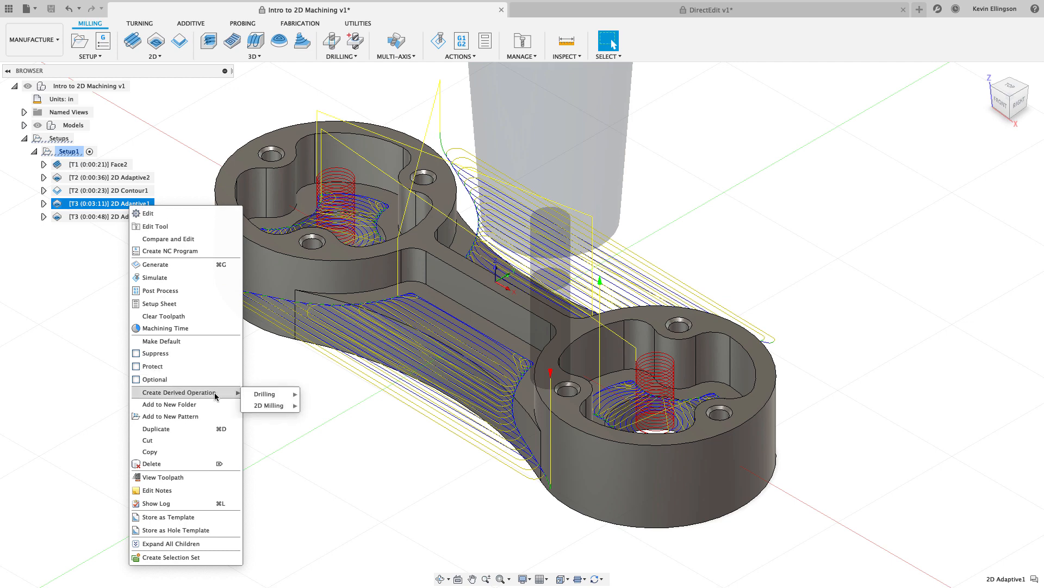
pyautogui.moveTo(269, 405)
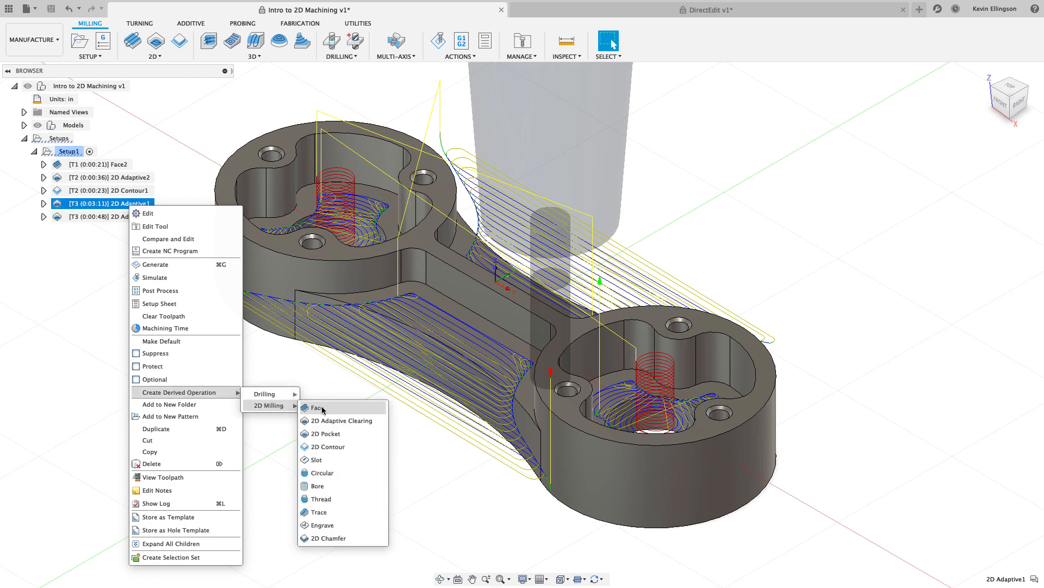
pyautogui.moveTo(326, 434)
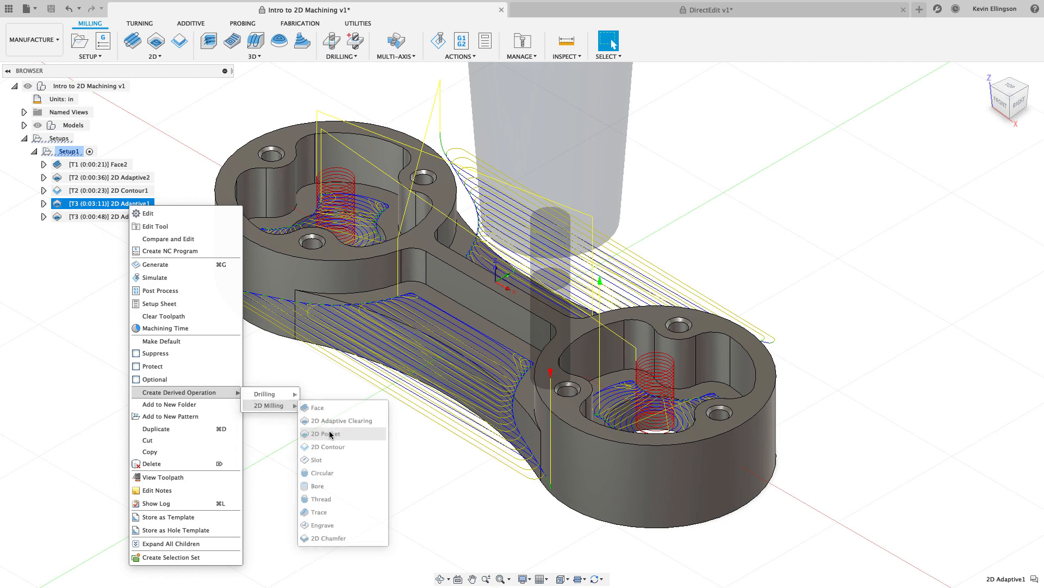
# Create a derived 2D Pocket1 and check its four pocket-chain boundary selections.
pyautogui.click(325, 434)
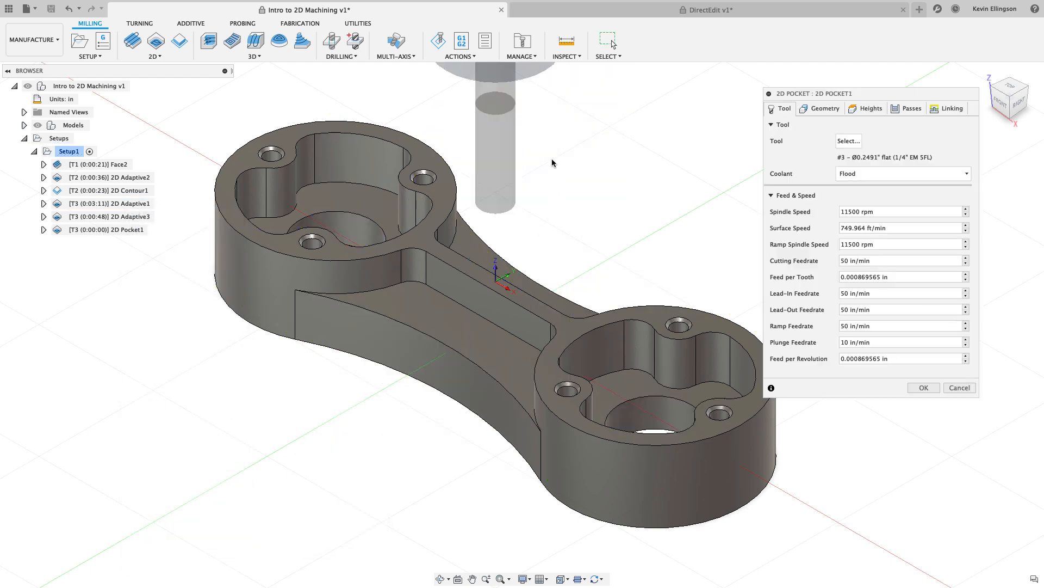
pyautogui.click(825, 107)
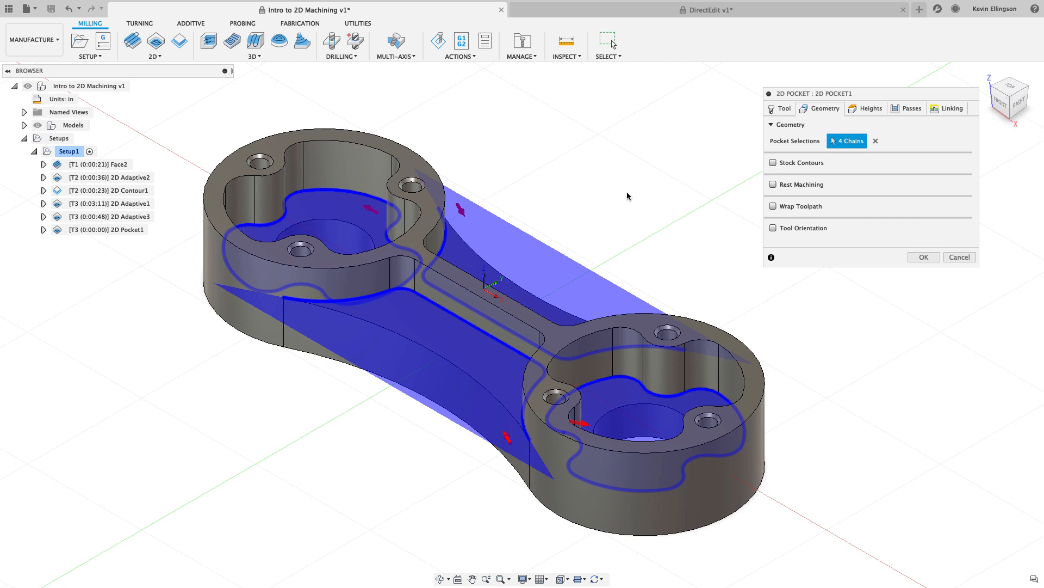
pyautogui.click(870, 108)
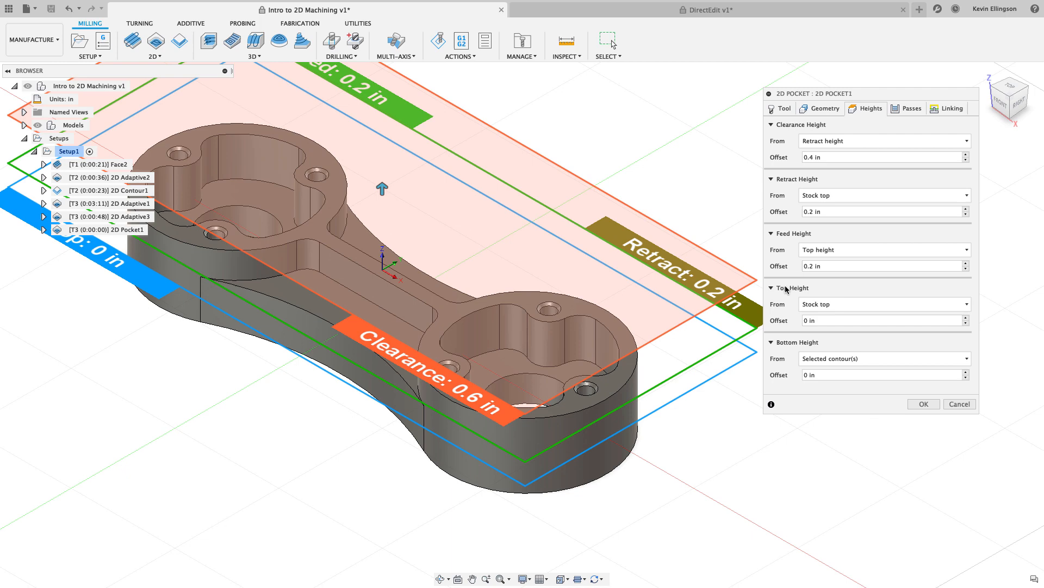
# Measure the pocket's top height from the selected contours with a .01 offset.
pyautogui.click(883, 303)
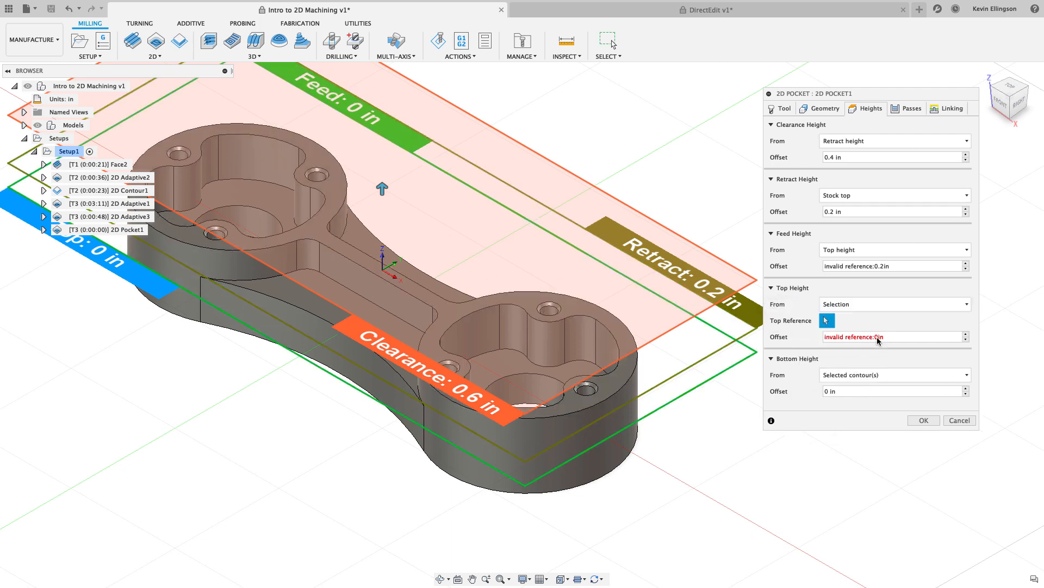
pyautogui.click(895, 304)
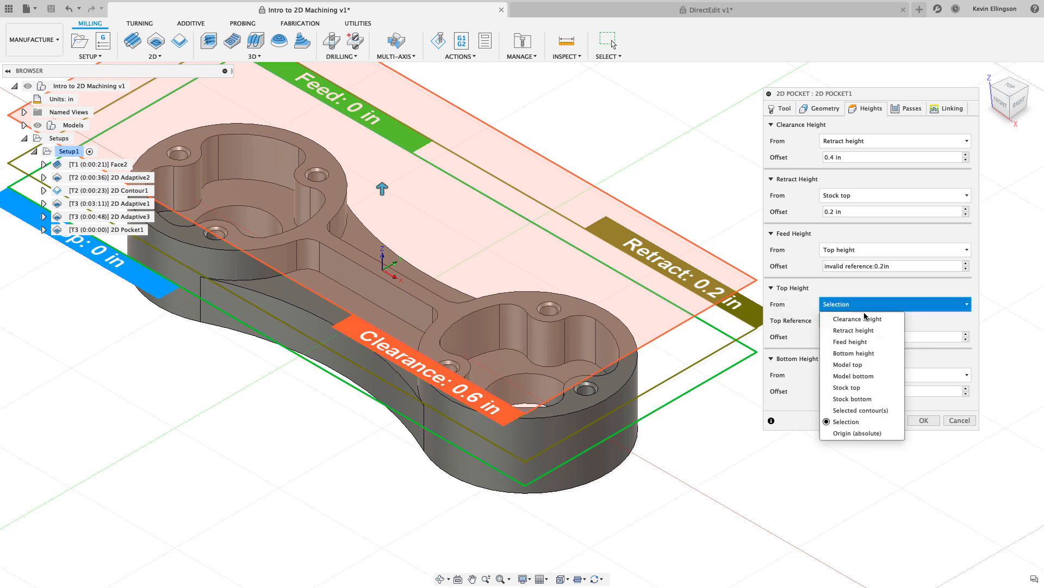
pyautogui.click(859, 410)
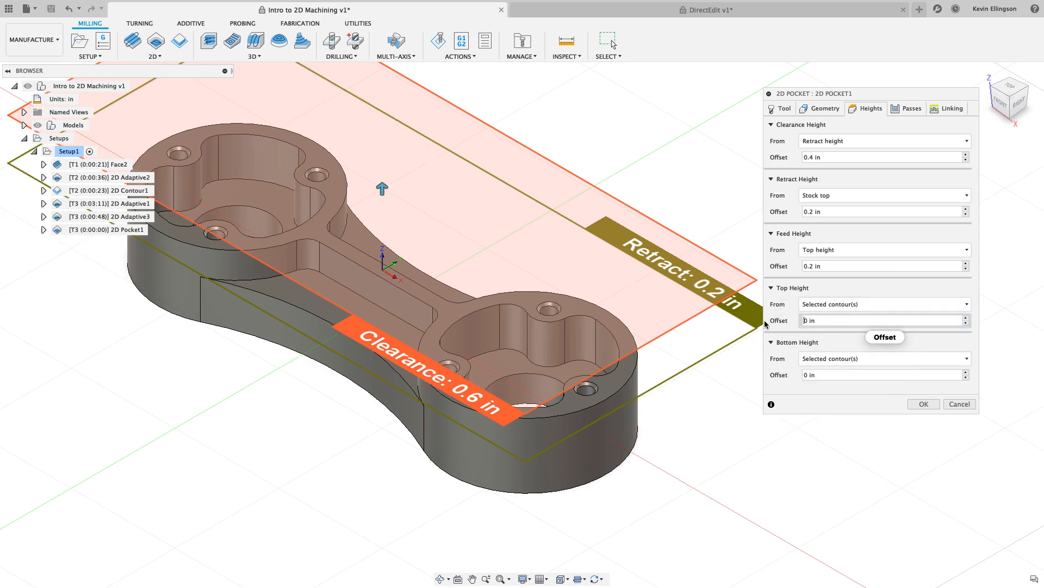
pyautogui.click(882, 320)
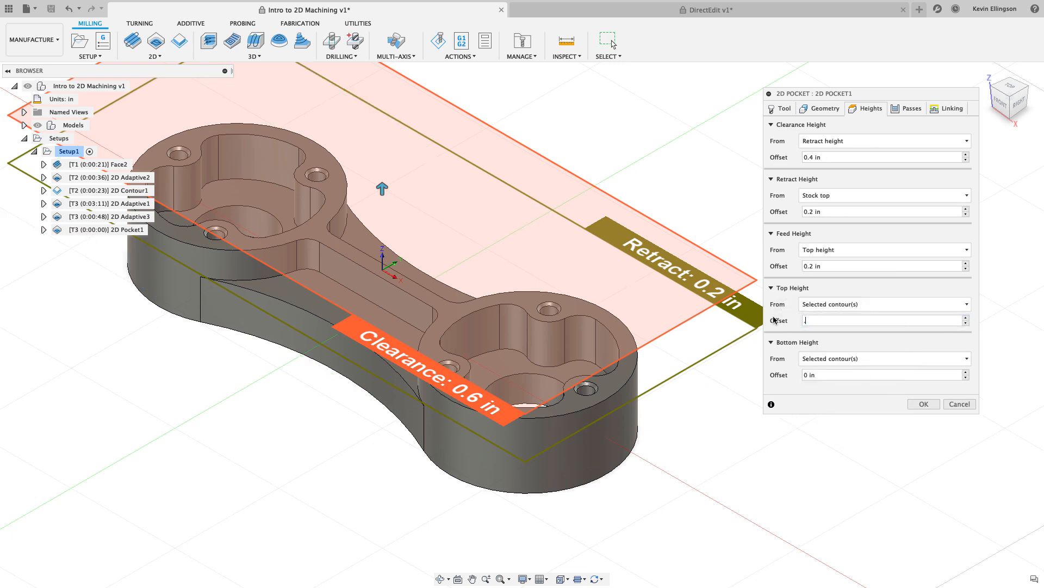
pyautogui.write('.01')
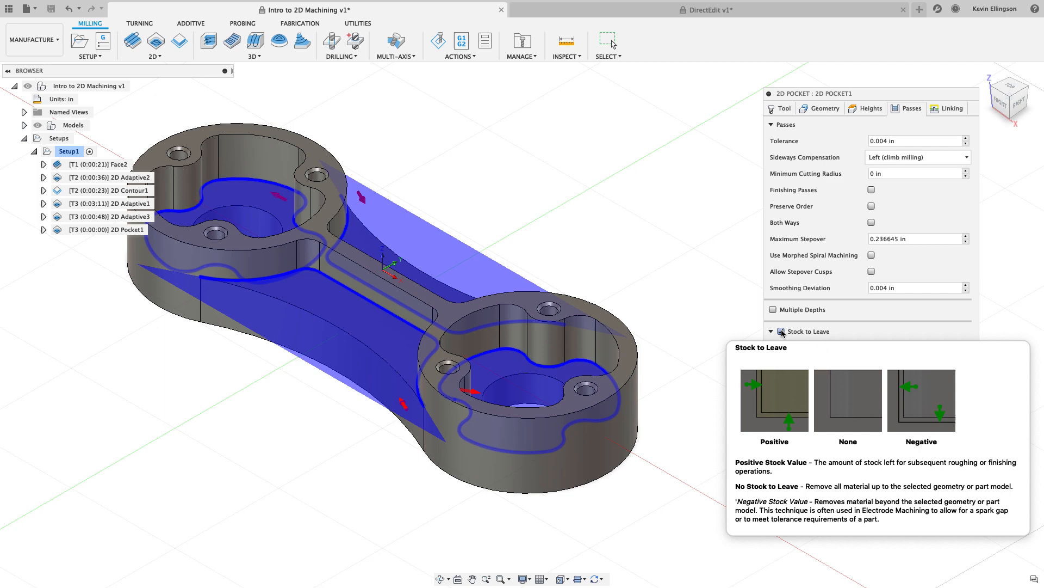
pyautogui.moveTo(862, 209)
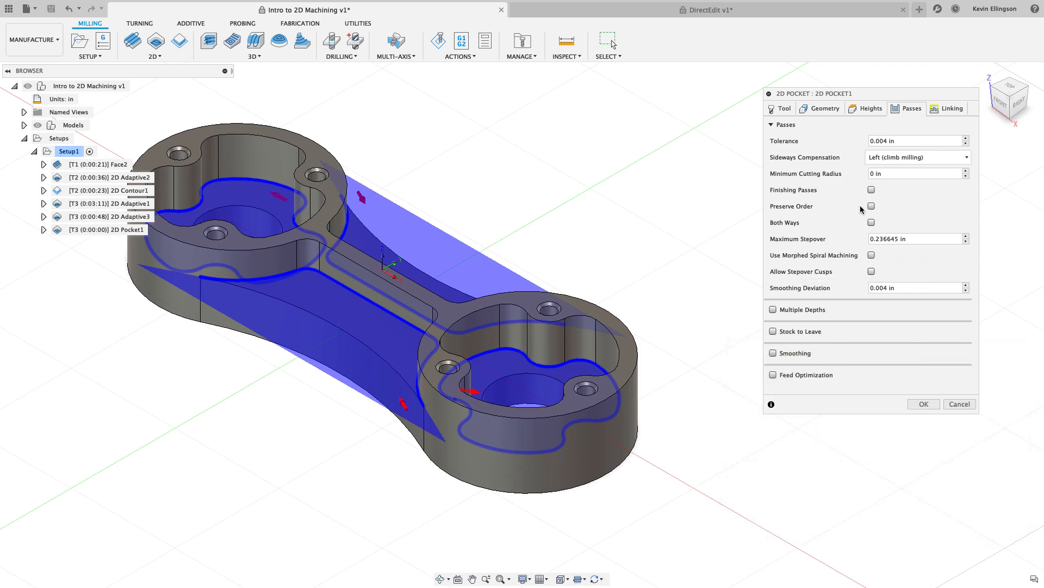
# Give 2D Pocket1 a finishing pass with .01 stepover and a .005 ramp clearance height.
pyautogui.click(870, 206)
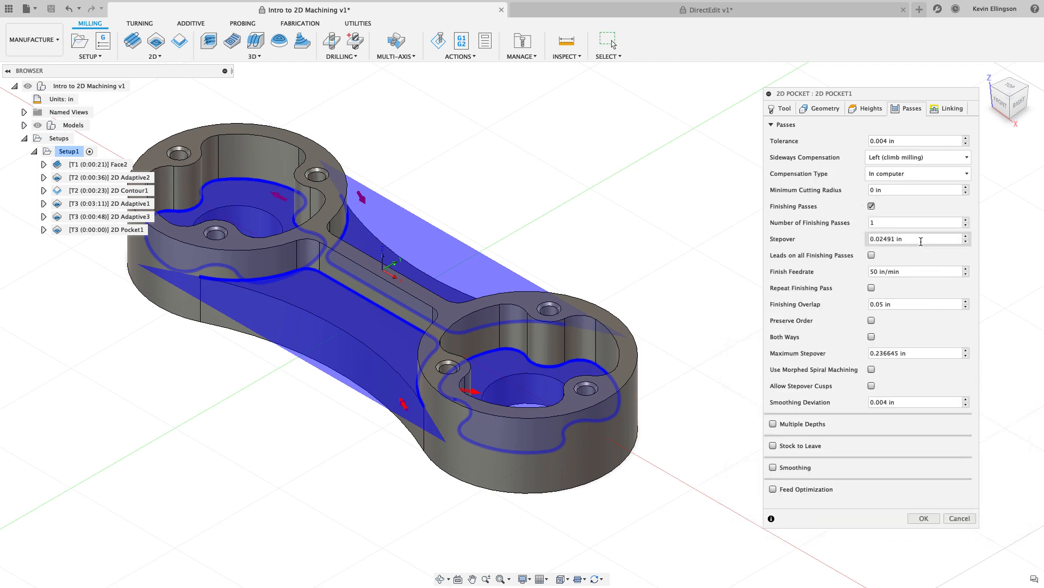
pyautogui.write('.01')
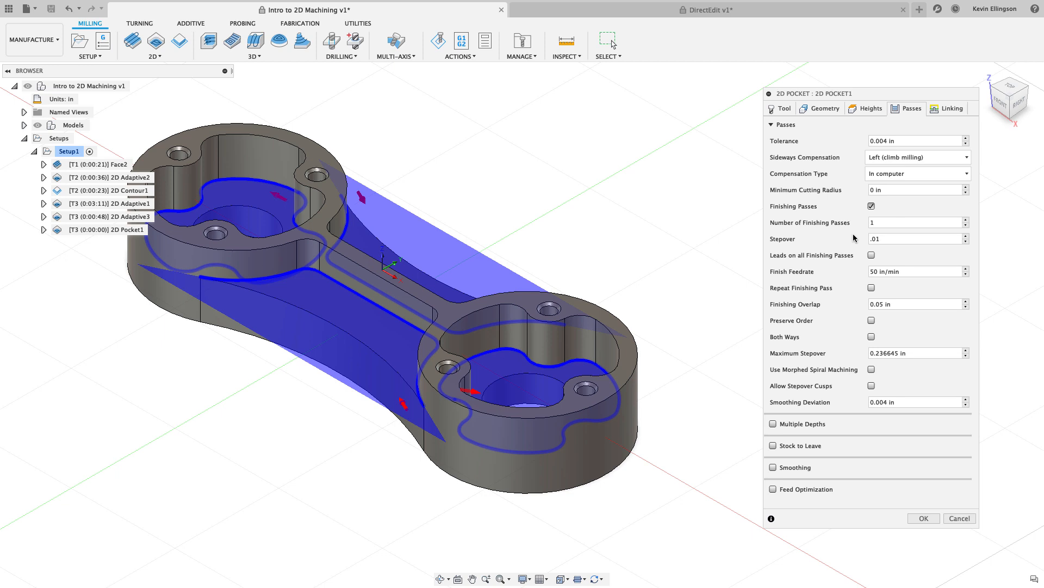
pyautogui.click(952, 107)
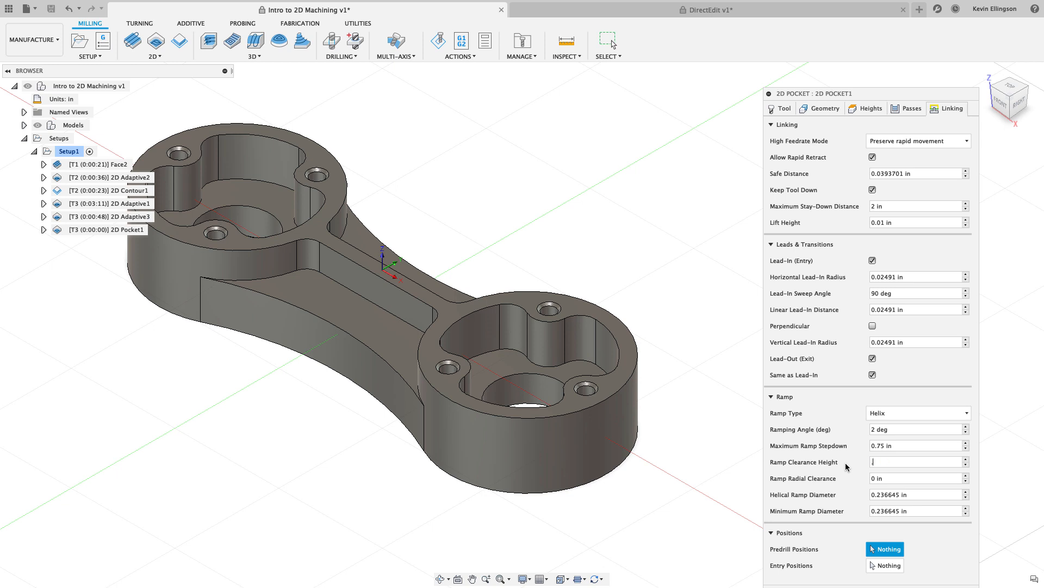
pyautogui.write('.005')
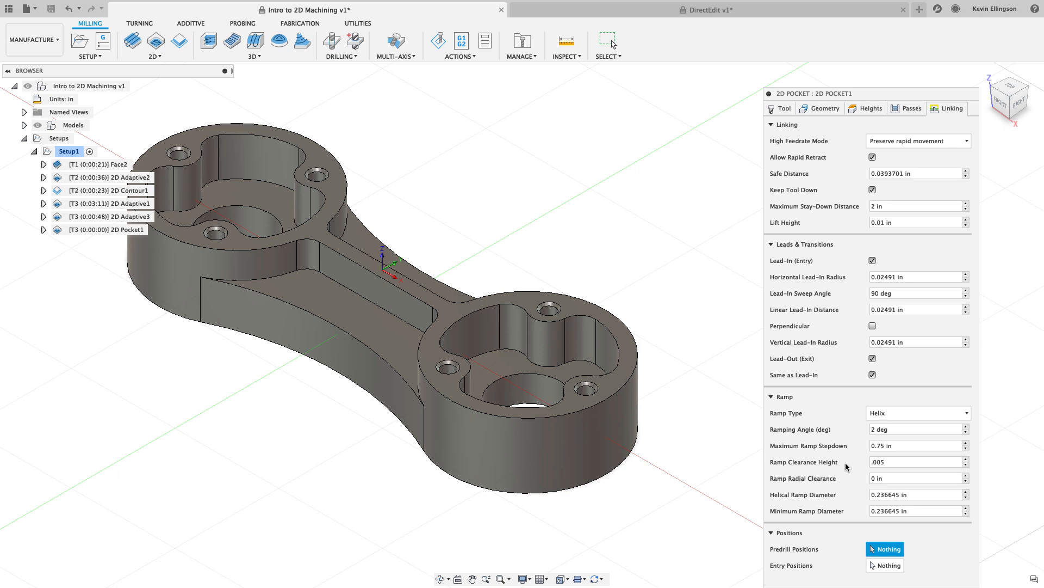
pyautogui.click(784, 107)
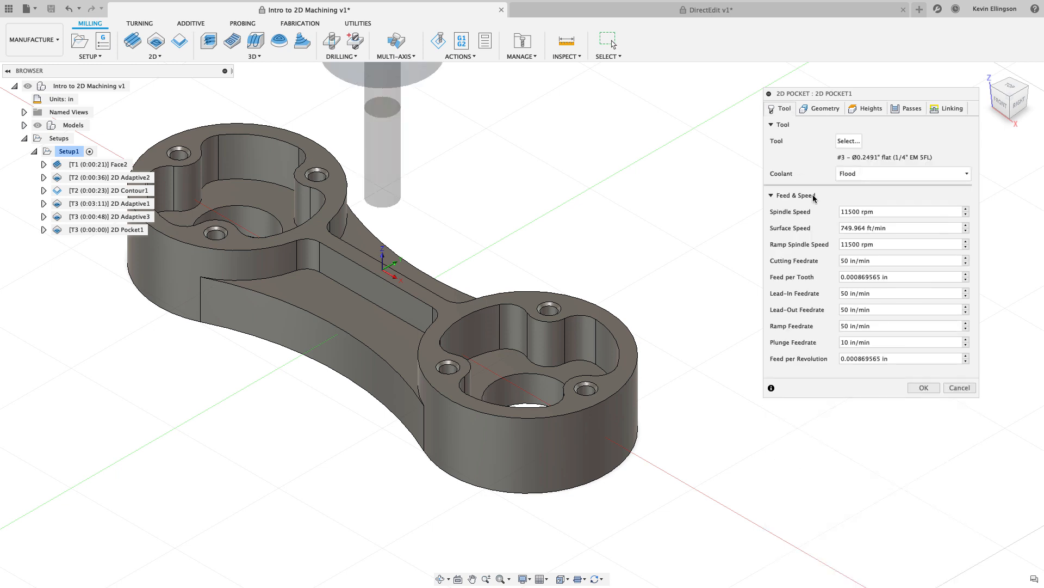
# Generate 2D Pocket1, place it before 2D Adaptive3, and show Adaptive3's helical toolpath.
pyautogui.click(924, 388)
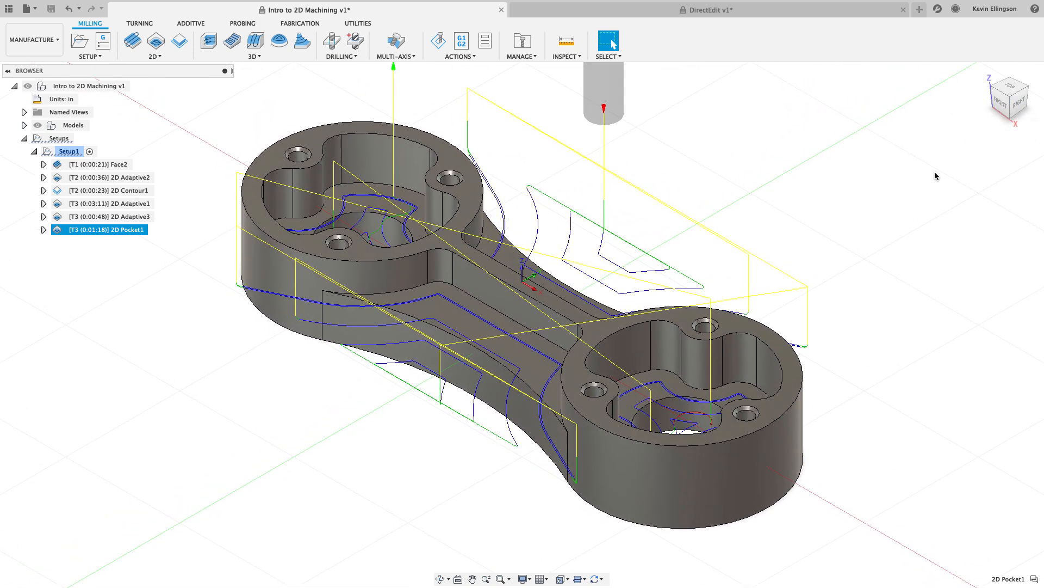
pyautogui.moveTo(126, 230)
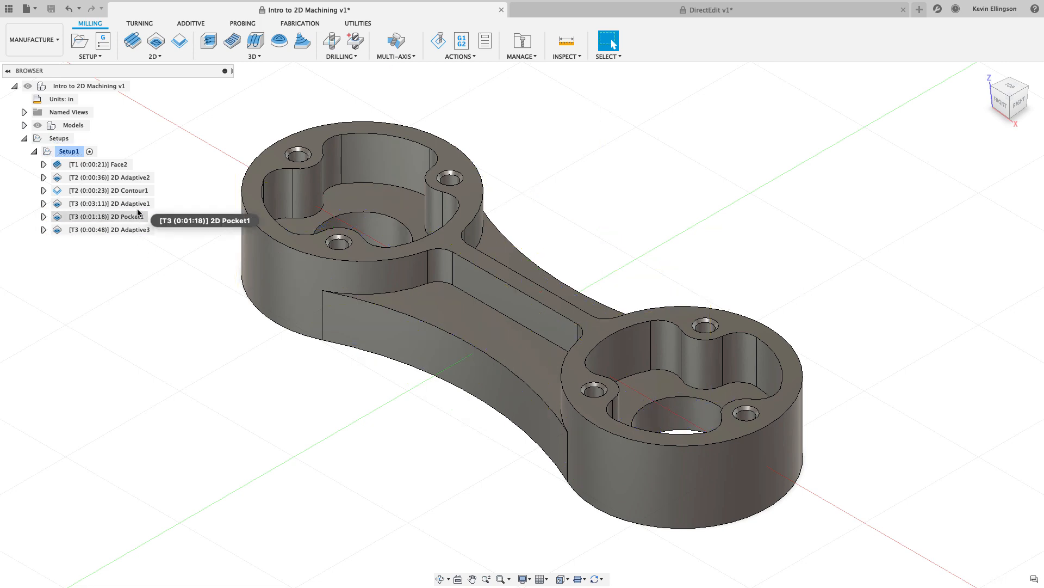
pyautogui.click(111, 189)
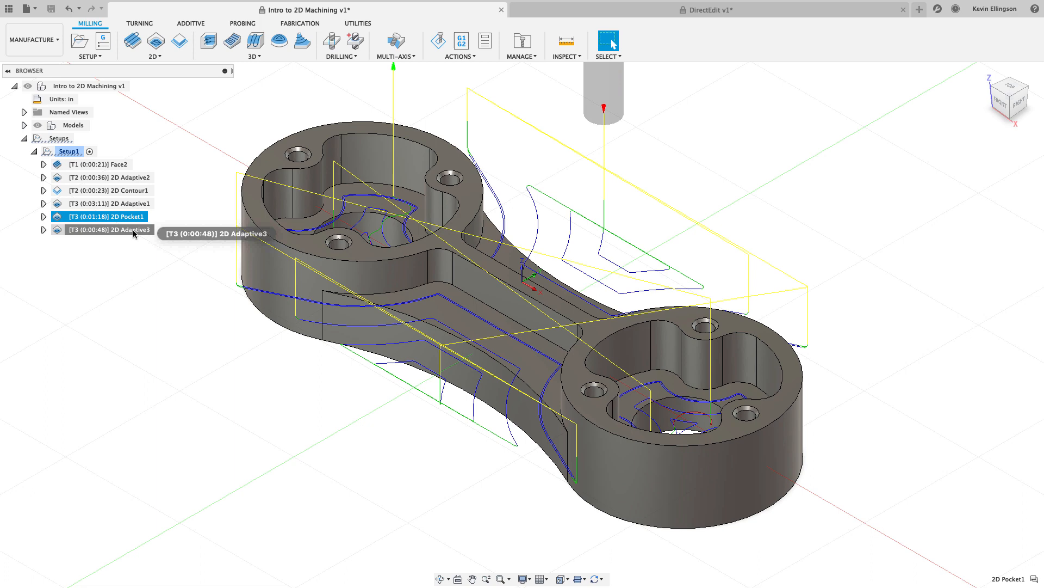
pyautogui.click(107, 229)
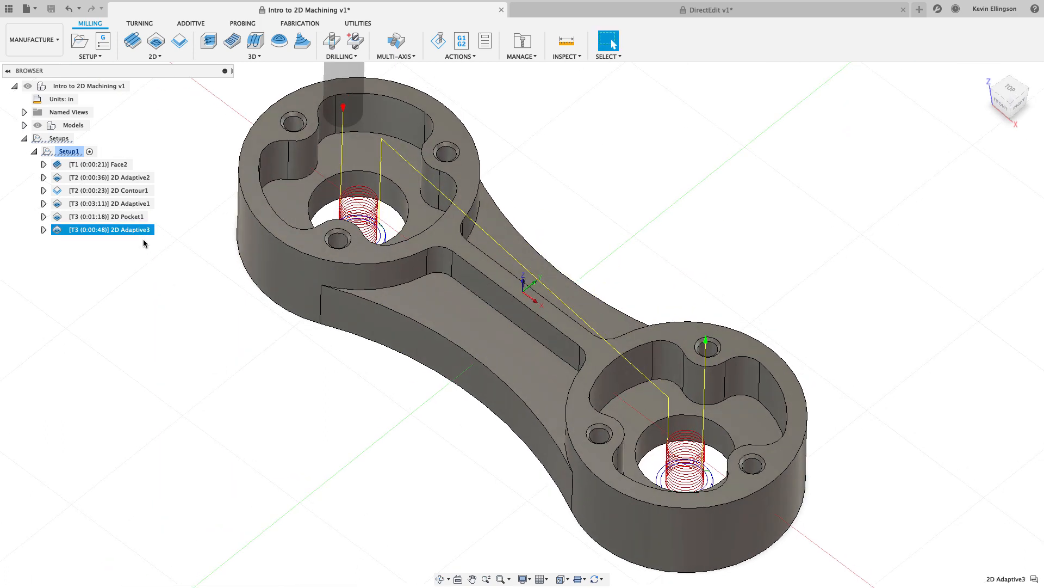
# Derive a 2D Contour from 2D Adaptive3 with Bottom Height offset -0.01 in and generate it.
pyautogui.rightClick(104, 229)
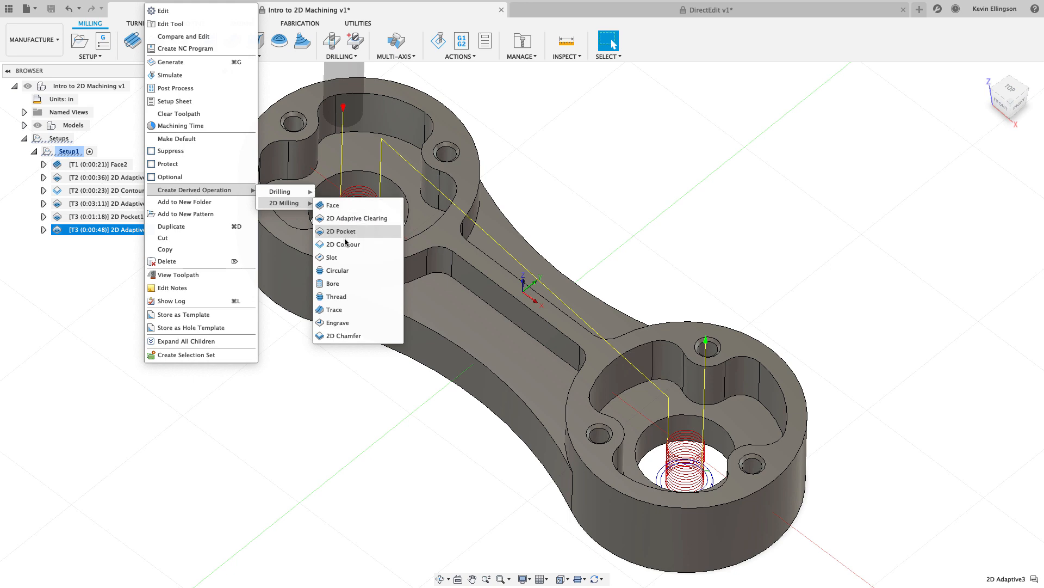
pyautogui.click(342, 243)
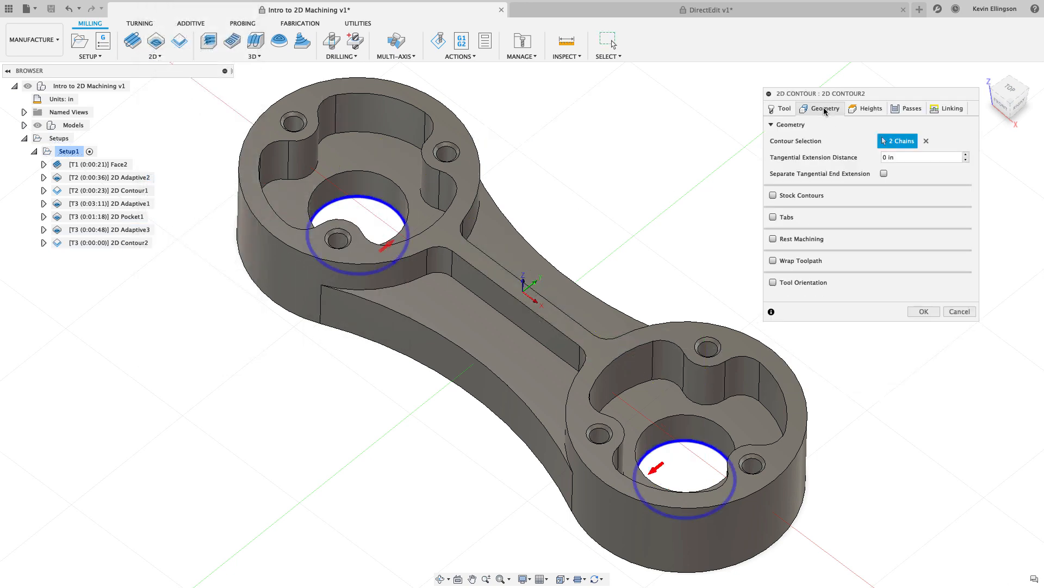
pyautogui.click(870, 108)
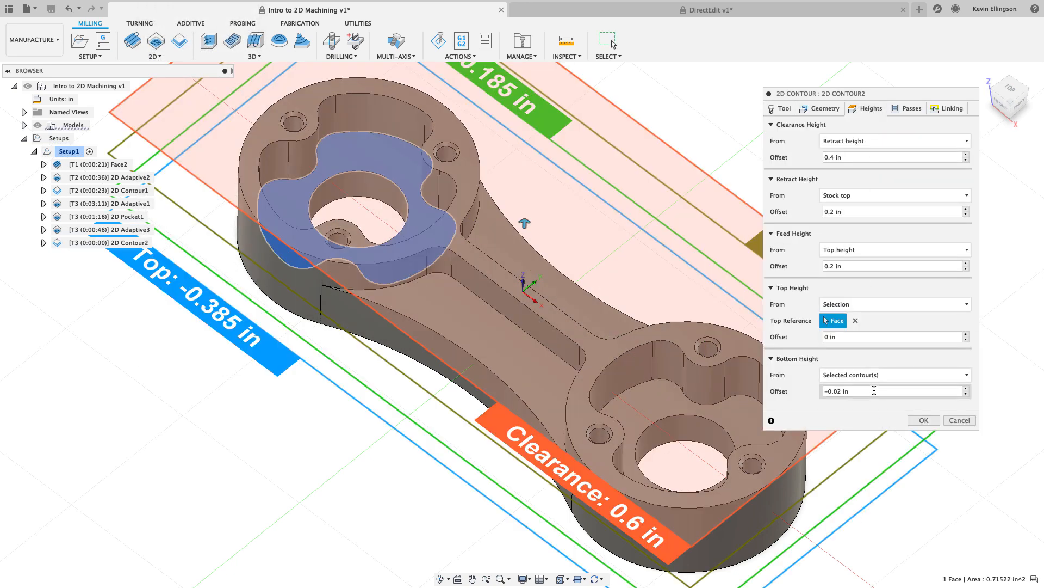
pyautogui.write('-.01')
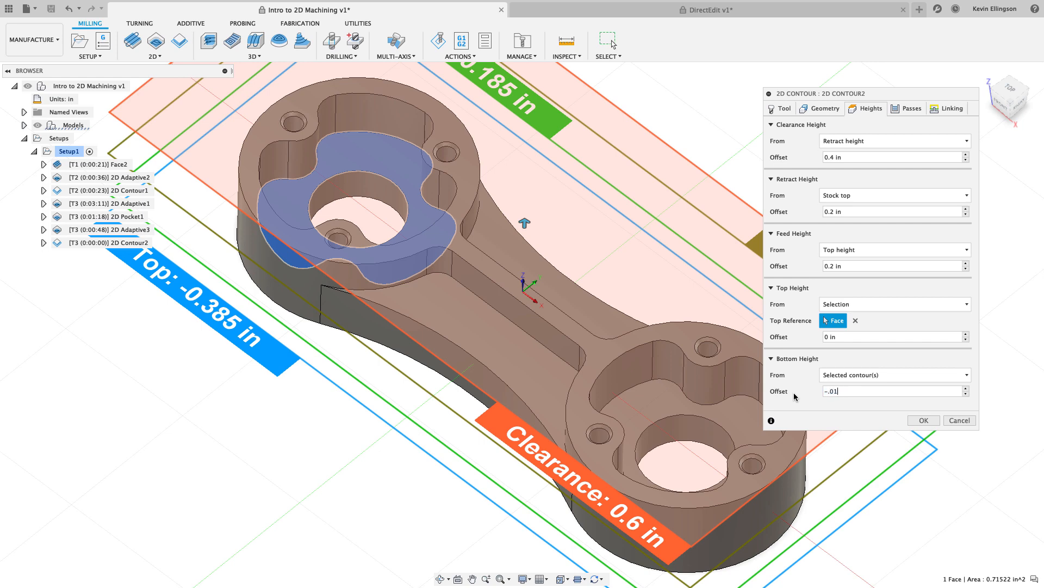
pyautogui.click(910, 108)
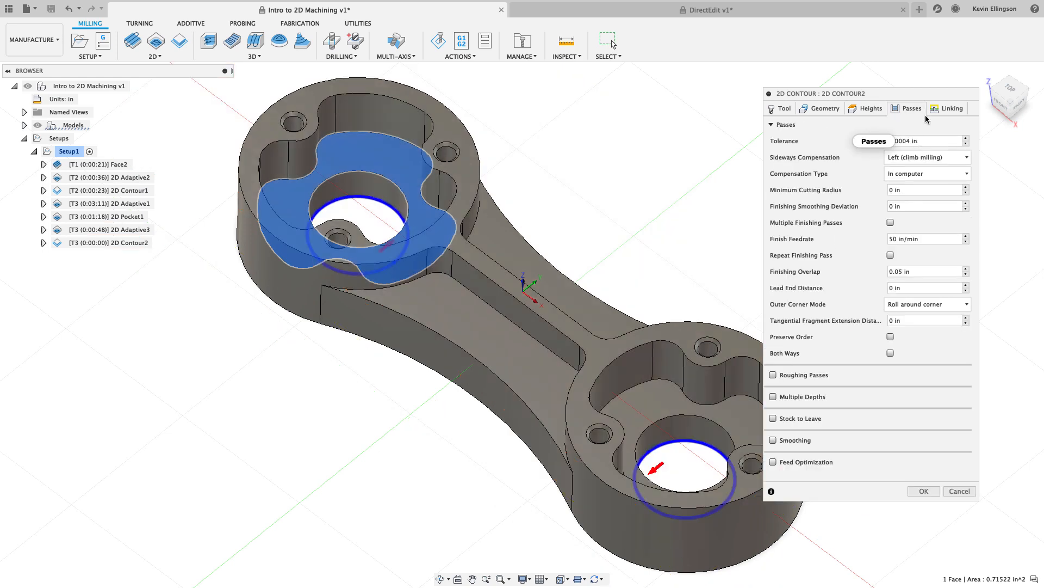
pyautogui.click(951, 108)
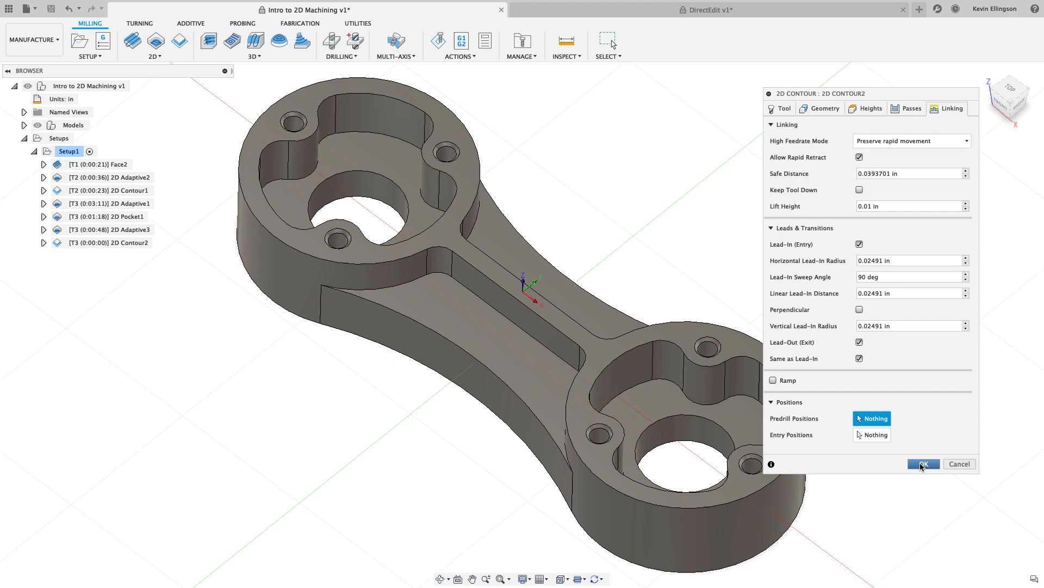
pyautogui.click(923, 464)
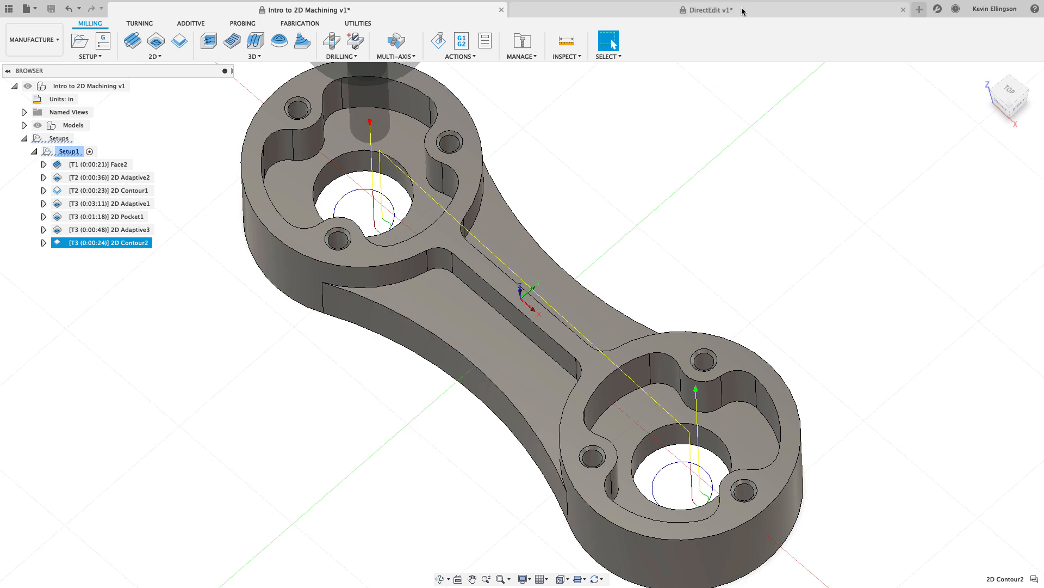
# Switch to the DirectEdit v1 document and start simulating its spun part setup.
pyautogui.click(708, 10)
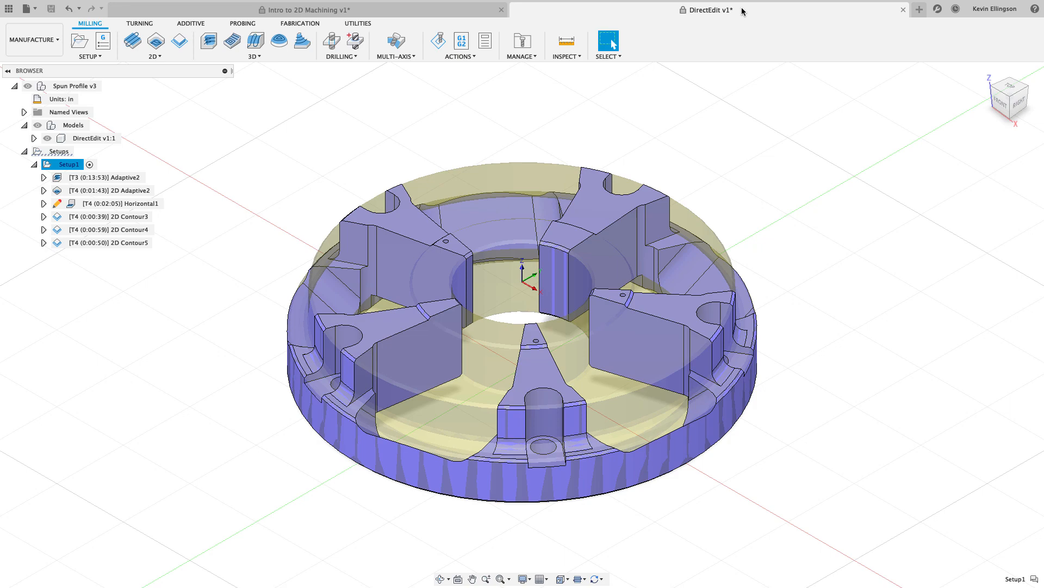
pyautogui.moveTo(772, 68)
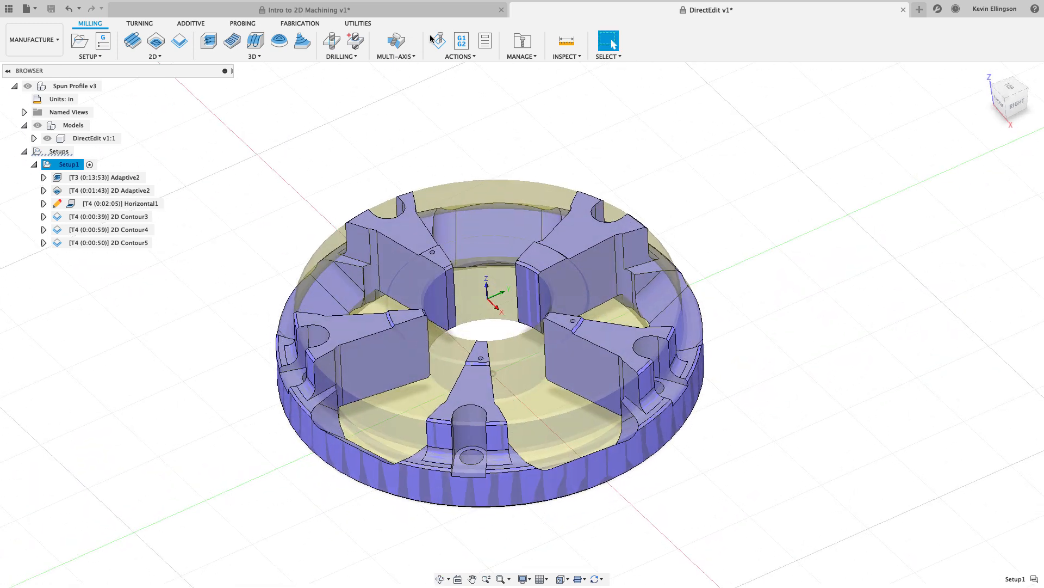
pyautogui.click(438, 40)
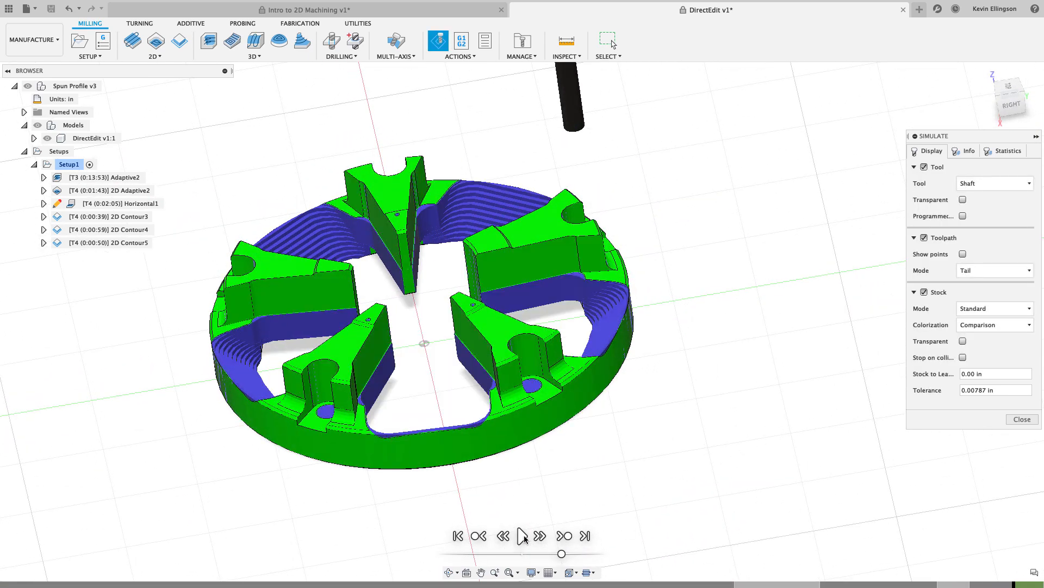
# Play the stock-removal simulation of the spun part, then close it.
pyautogui.click(521, 536)
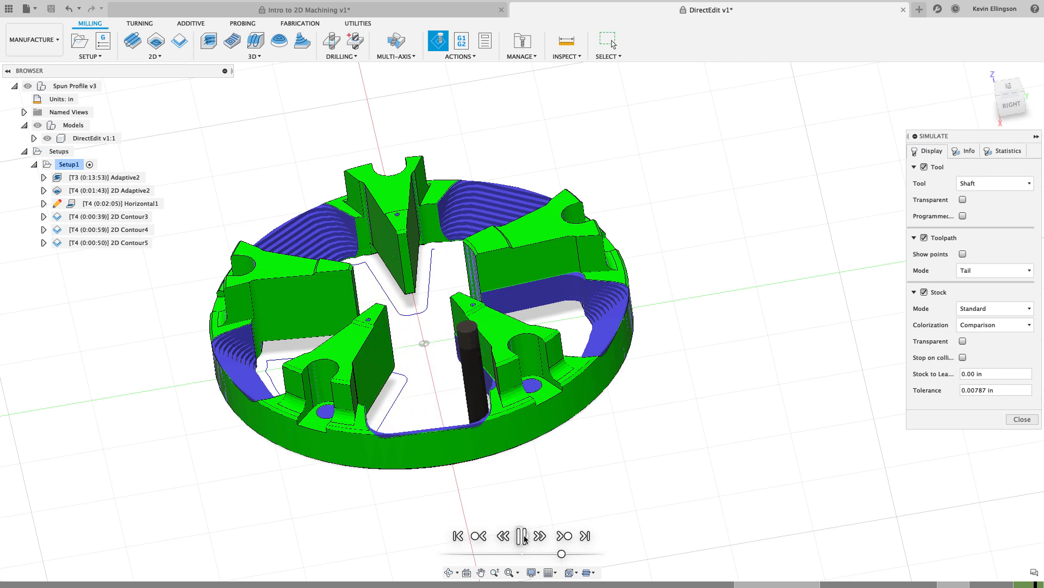
pyautogui.click(520, 536)
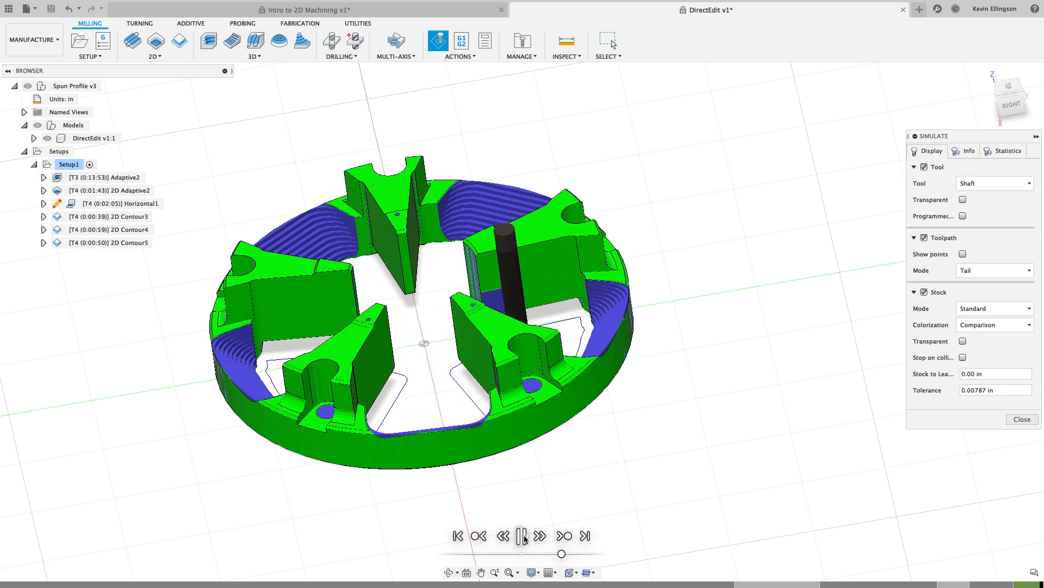
pyautogui.click(522, 536)
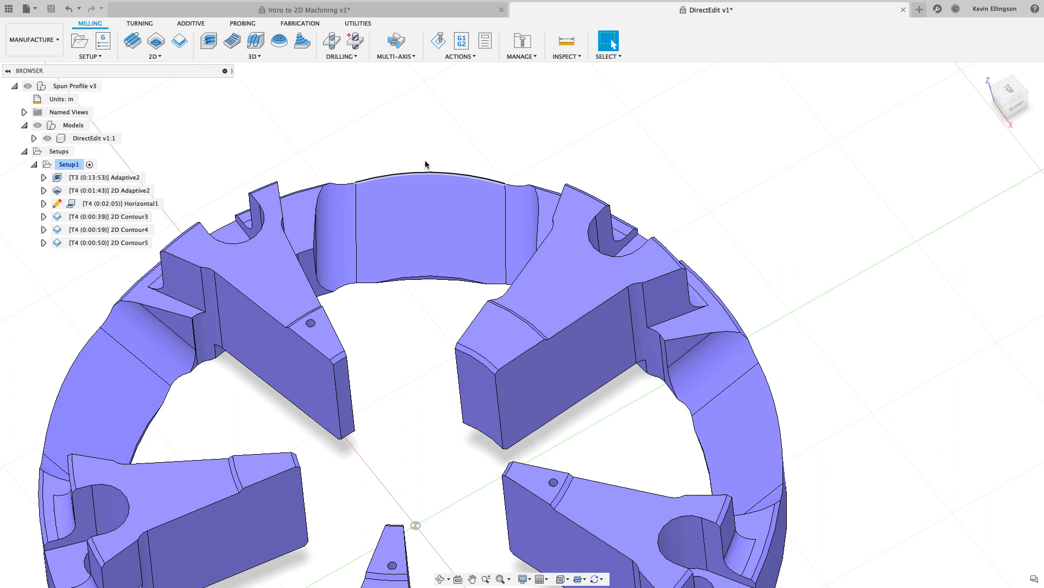
pyautogui.moveTo(406, 111)
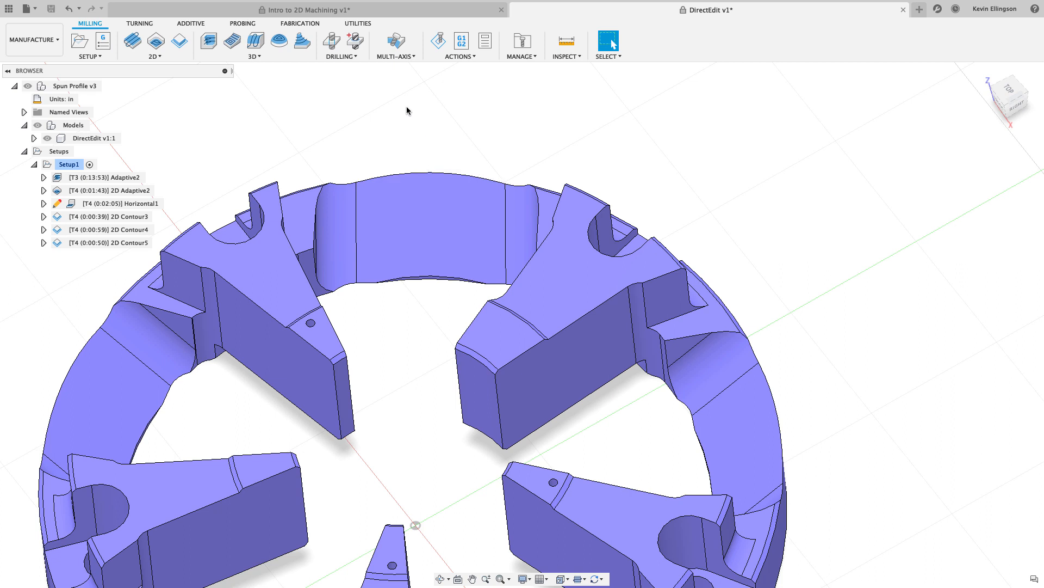
pyautogui.click(254, 45)
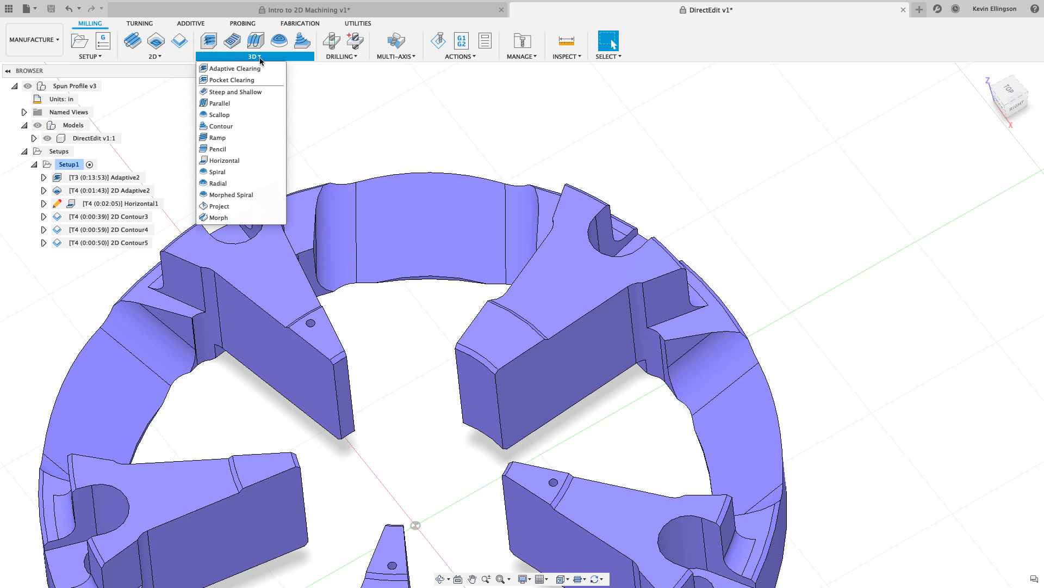
pyautogui.moveTo(220, 102)
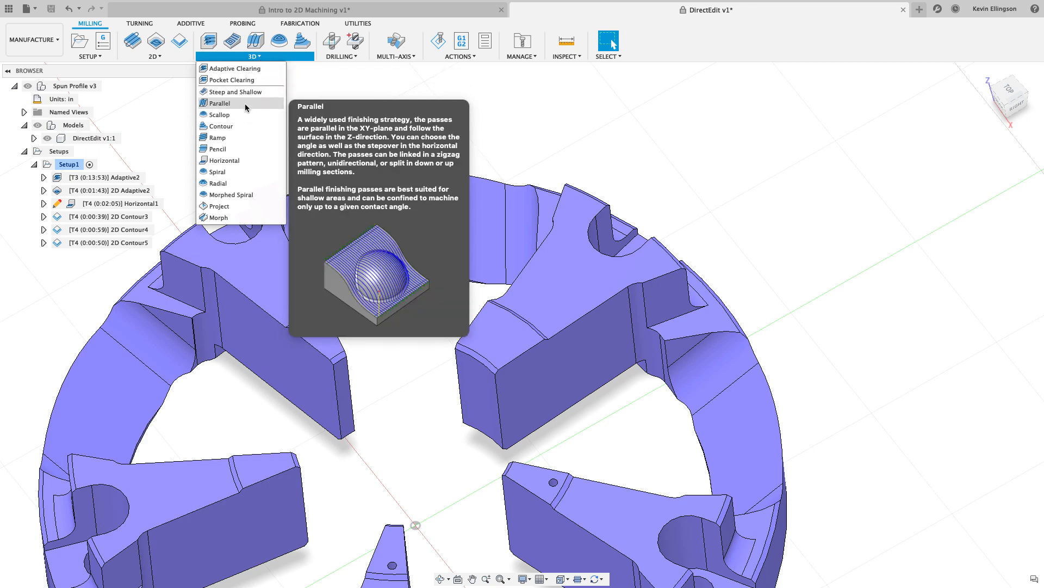
# Start a new Parallel finishing toolpath using the 1/4" ball endmill.
pyautogui.click(219, 102)
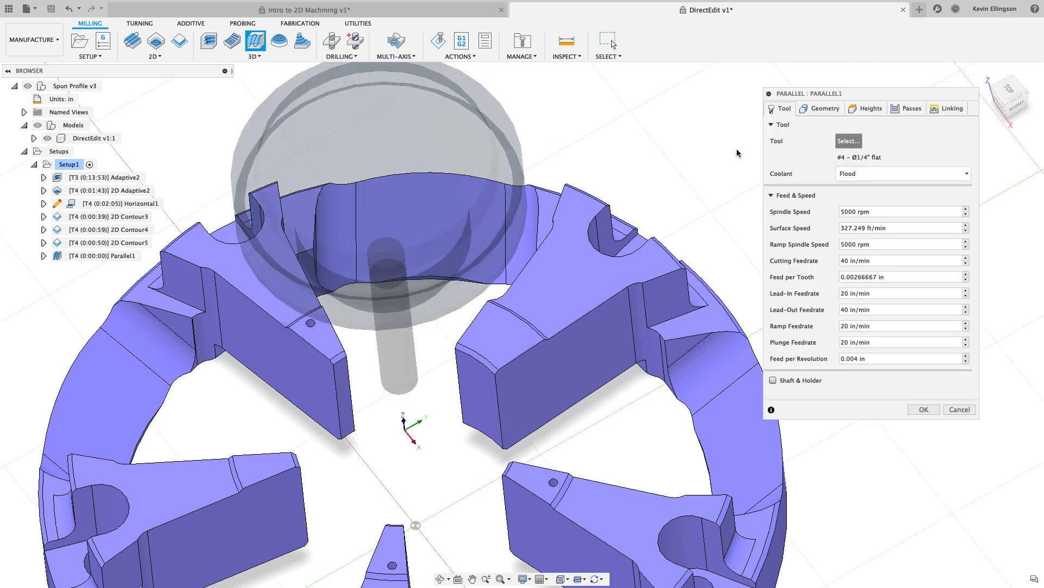
pyautogui.click(847, 141)
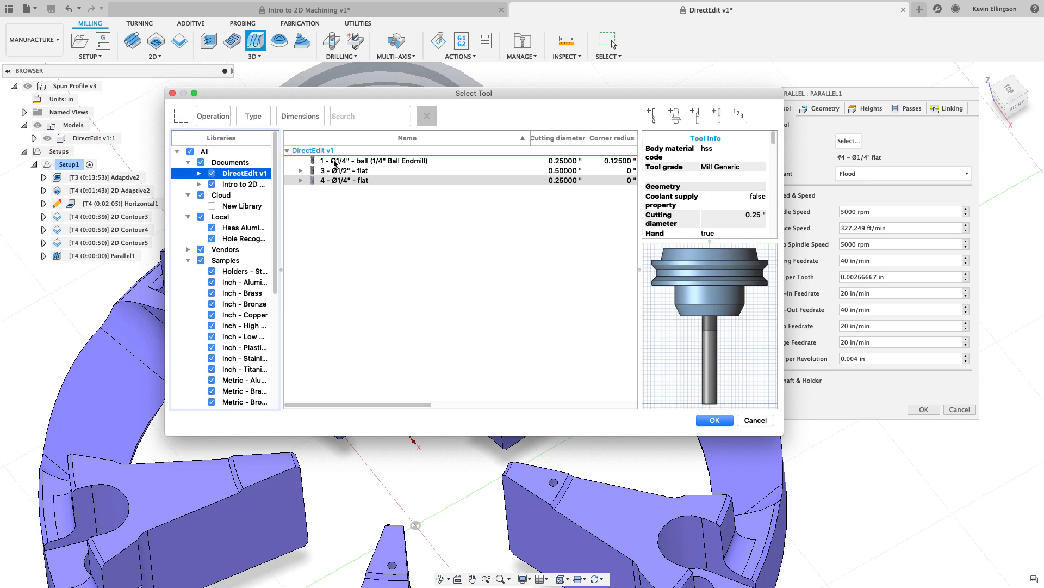
pyautogui.click(714, 420)
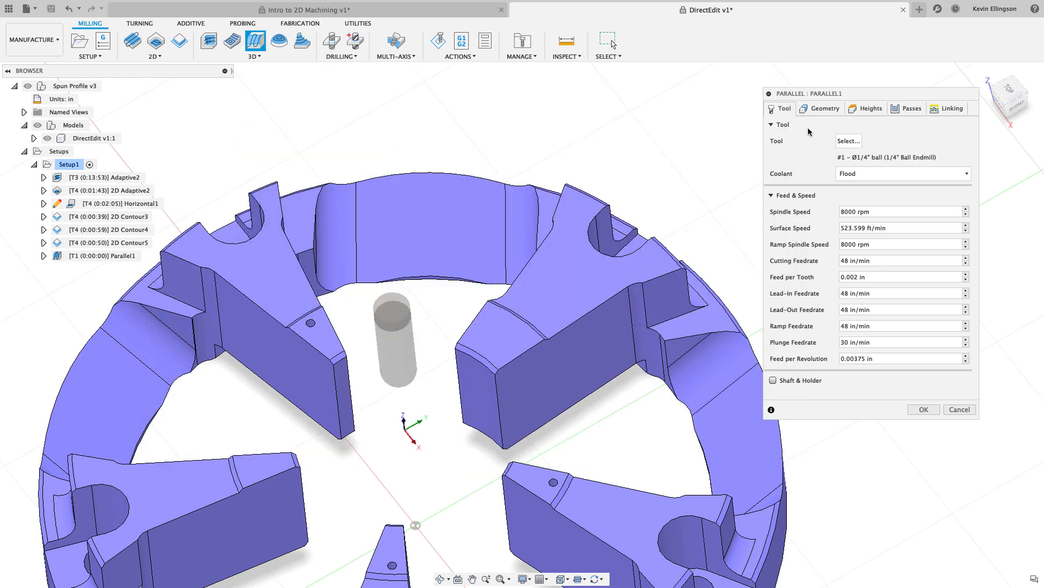
# Set Machining Boundary to Selection and chain-select the curved wall edge as the boundary.
pyautogui.click(825, 108)
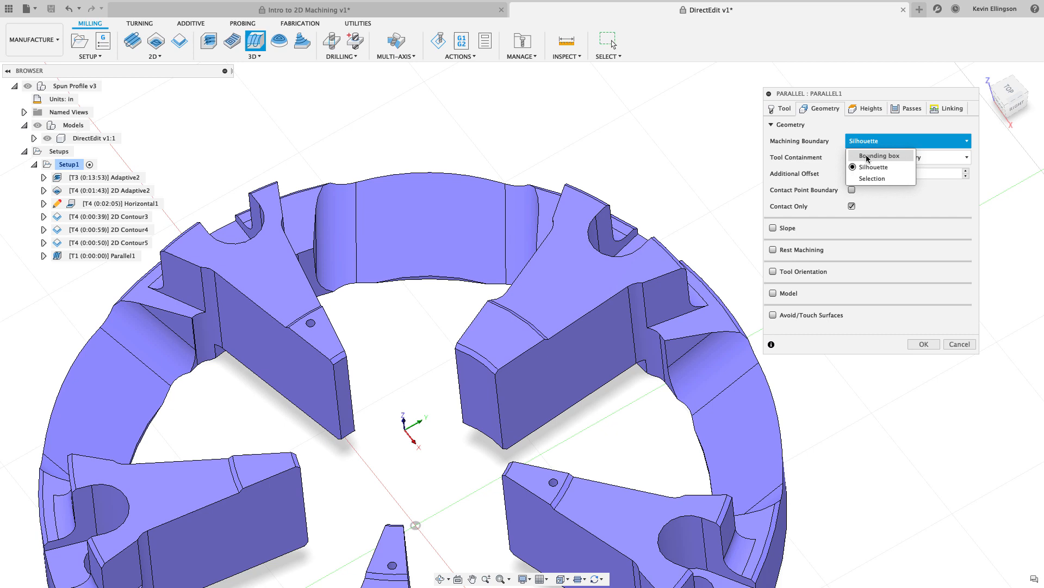
pyautogui.click(872, 178)
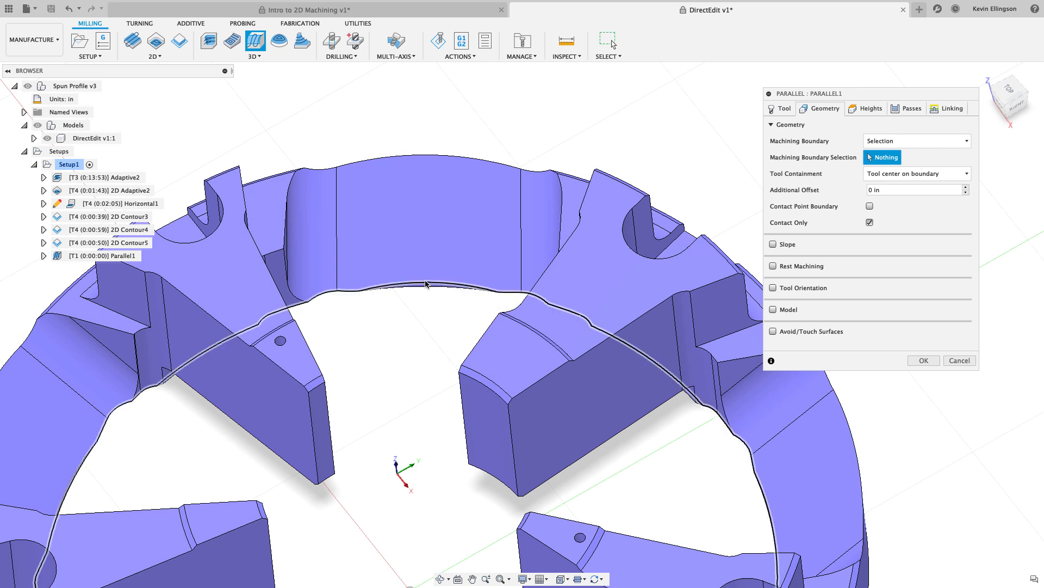
pyautogui.click(429, 291)
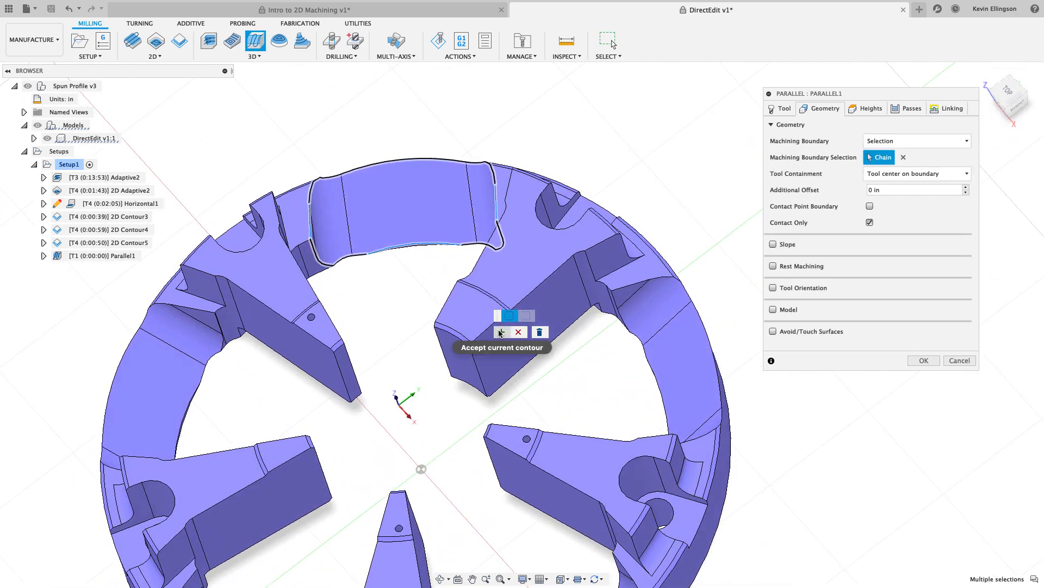
pyautogui.click(500, 331)
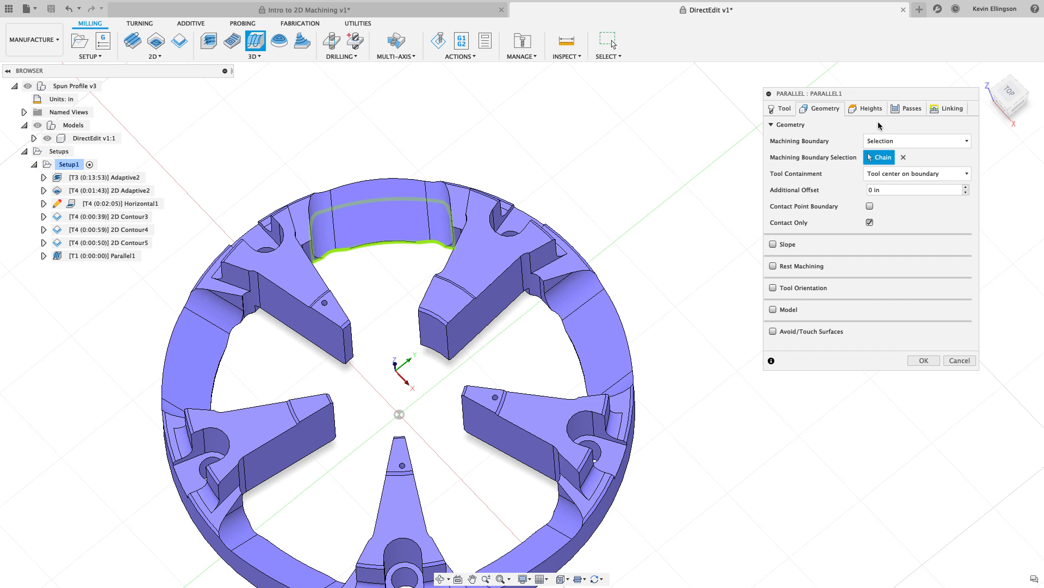
# Give Parallel1 a 45° pass direction and 0.01 in stepover, then generate the toolpath.
pyautogui.click(912, 108)
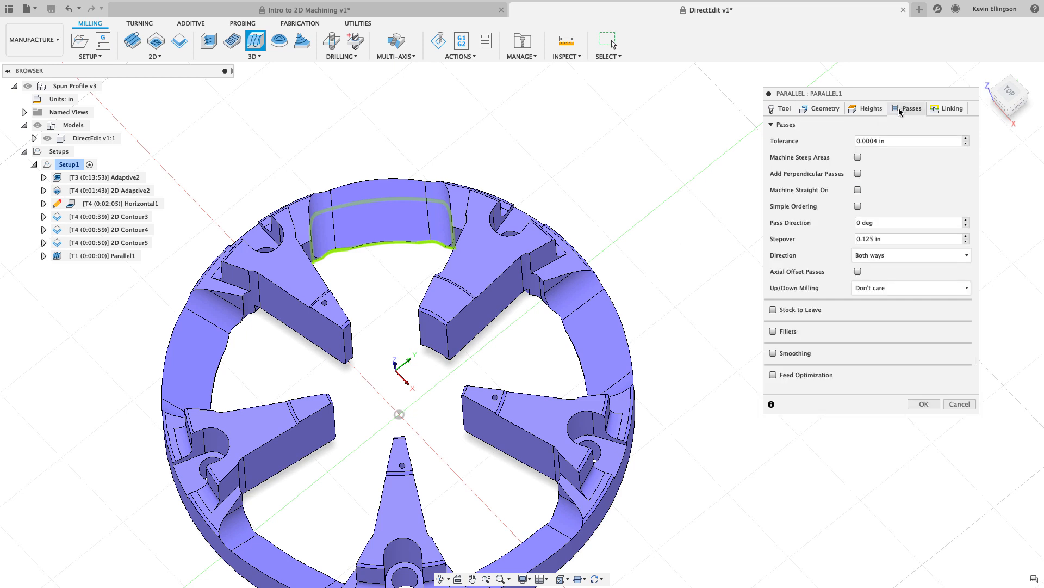
pyautogui.click(906, 222)
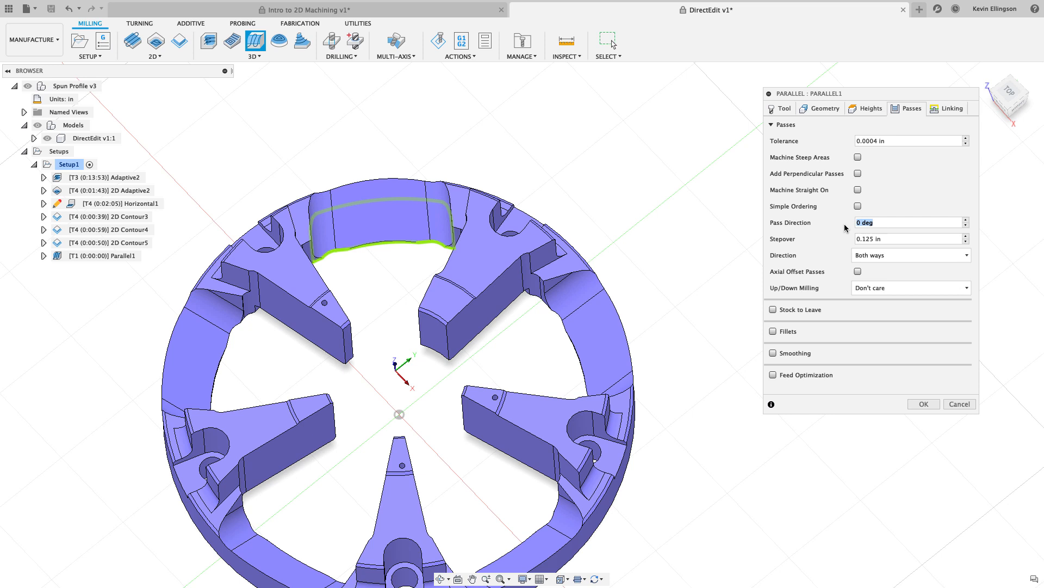
pyautogui.write('45')
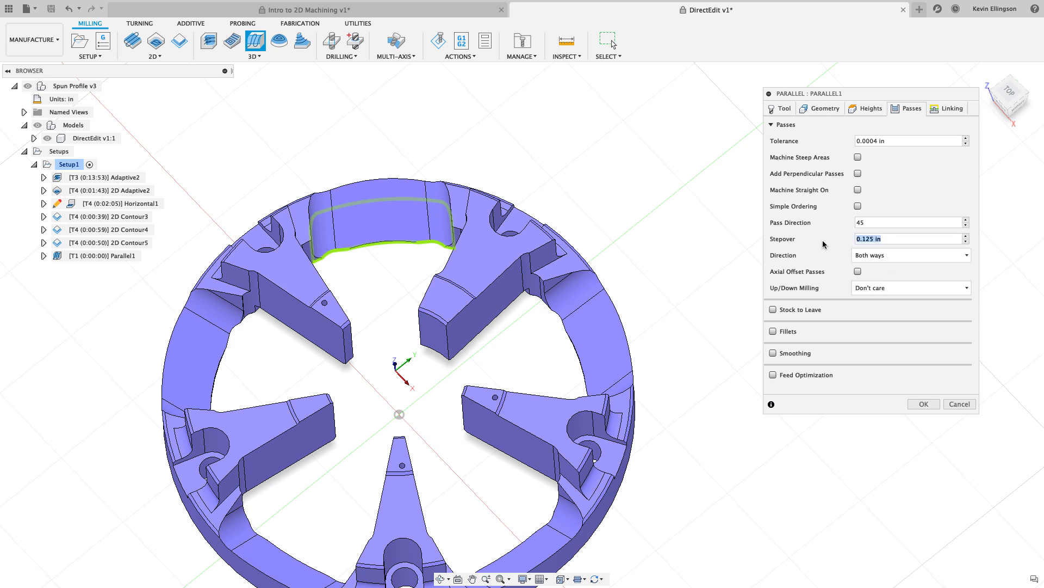
pyautogui.click(906, 238)
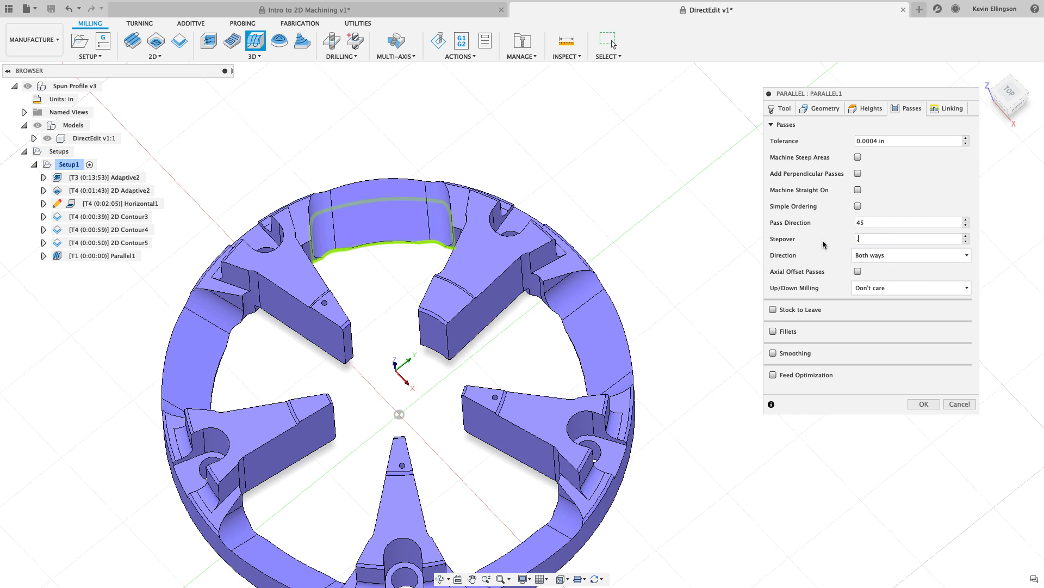
pyautogui.write('.01')
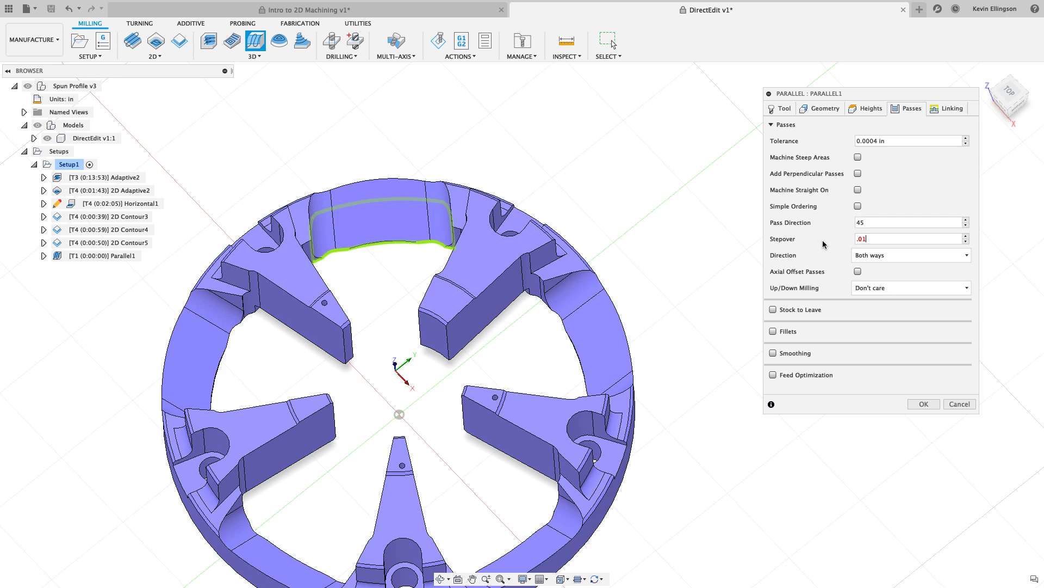
pyautogui.moveTo(949, 108)
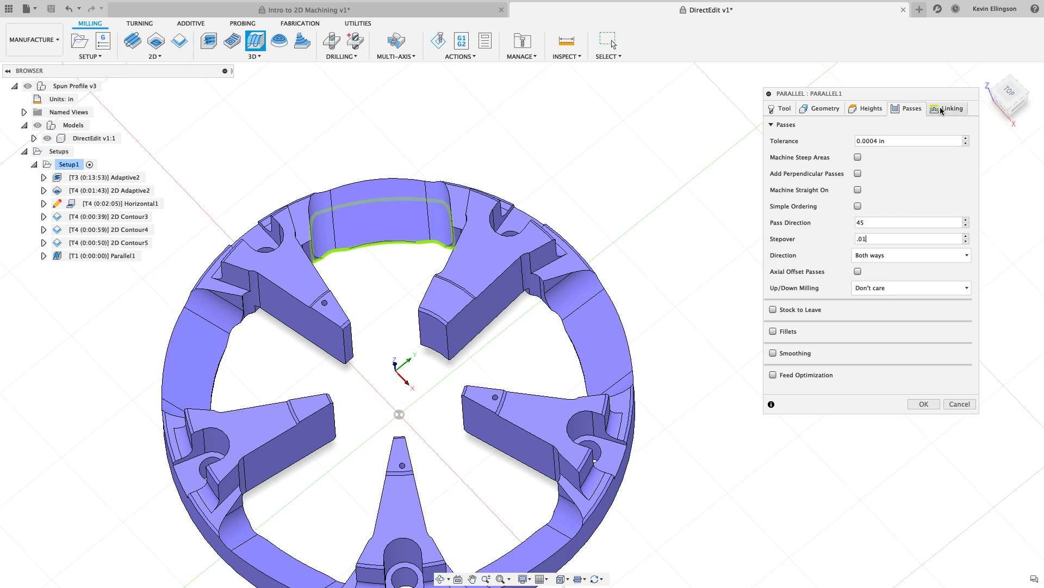
pyautogui.click(951, 107)
pyautogui.write('0.08')
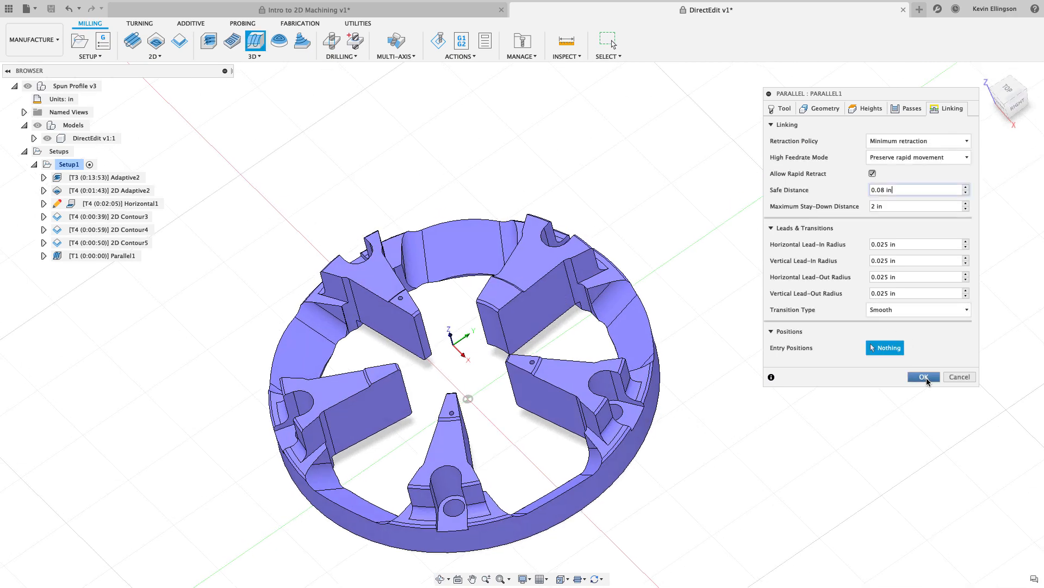
pyautogui.click(924, 376)
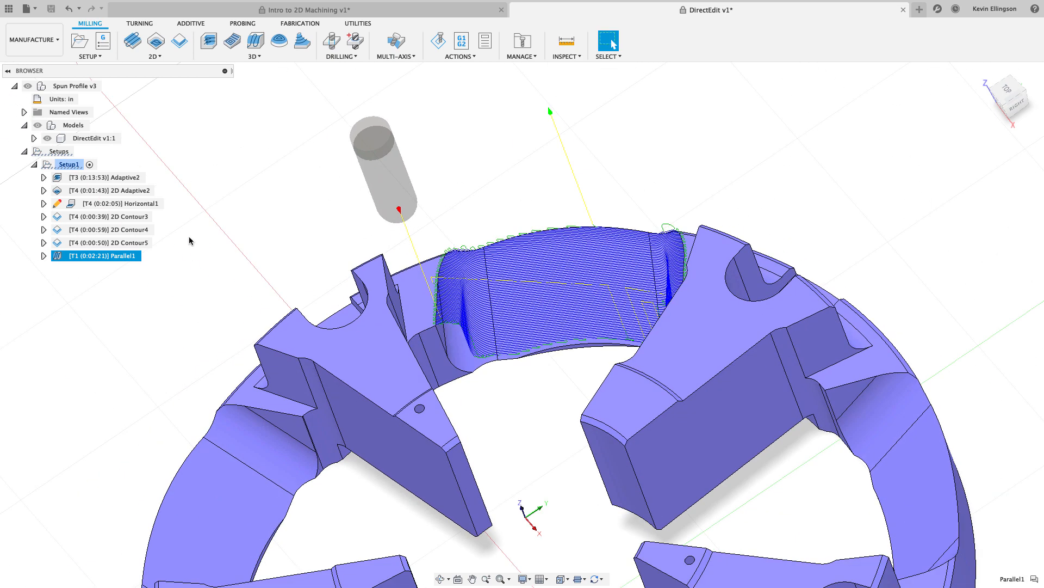
# Edit Parallel1 with Additional Offset -tolerance and Pass Direction -25, then regenerate it.
pyautogui.doubleClick(102, 255)
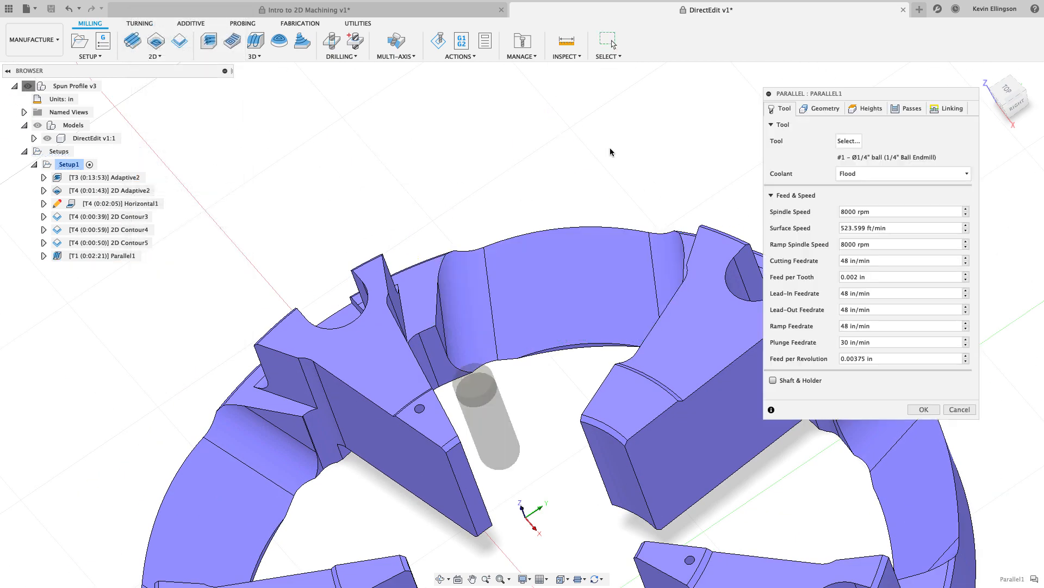
pyautogui.click(824, 108)
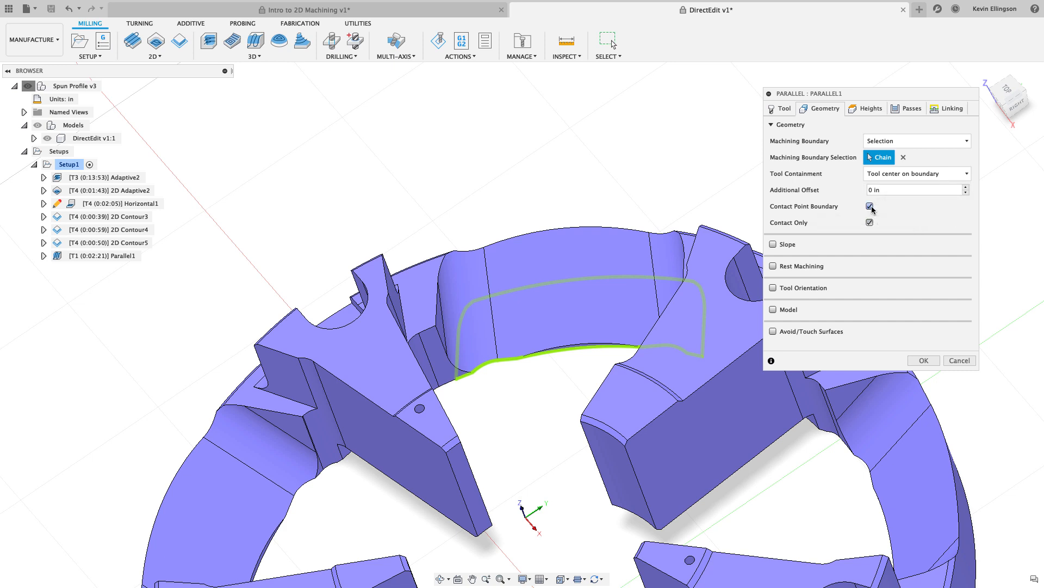
pyautogui.write('-tolerance')
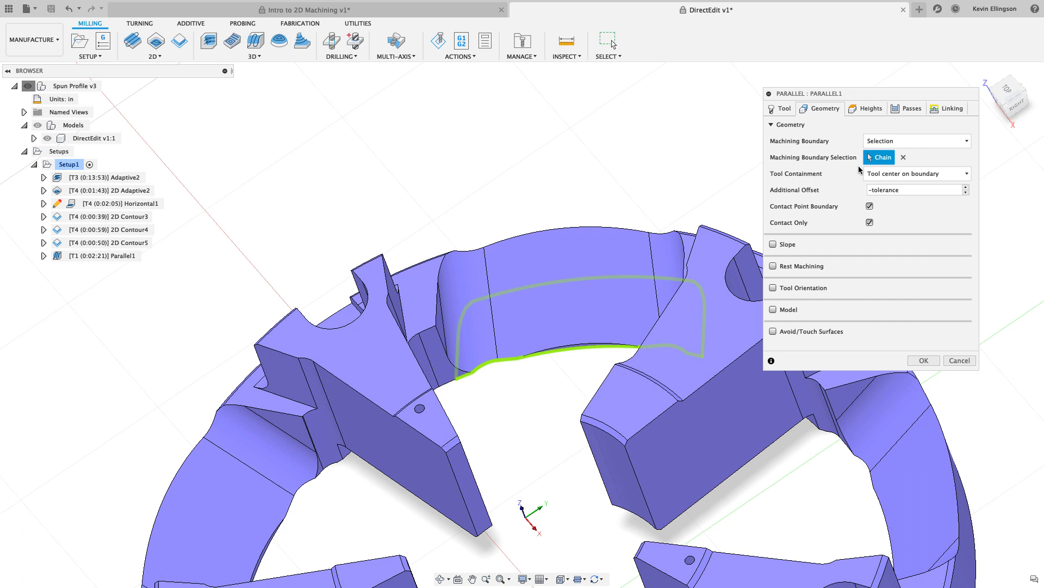
pyautogui.click(912, 108)
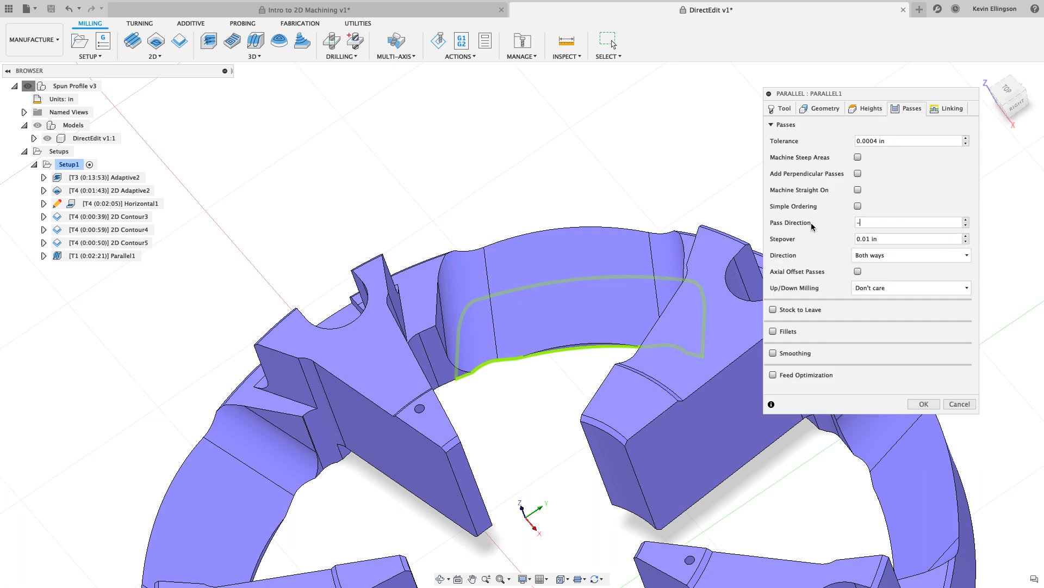
pyautogui.write('-25')
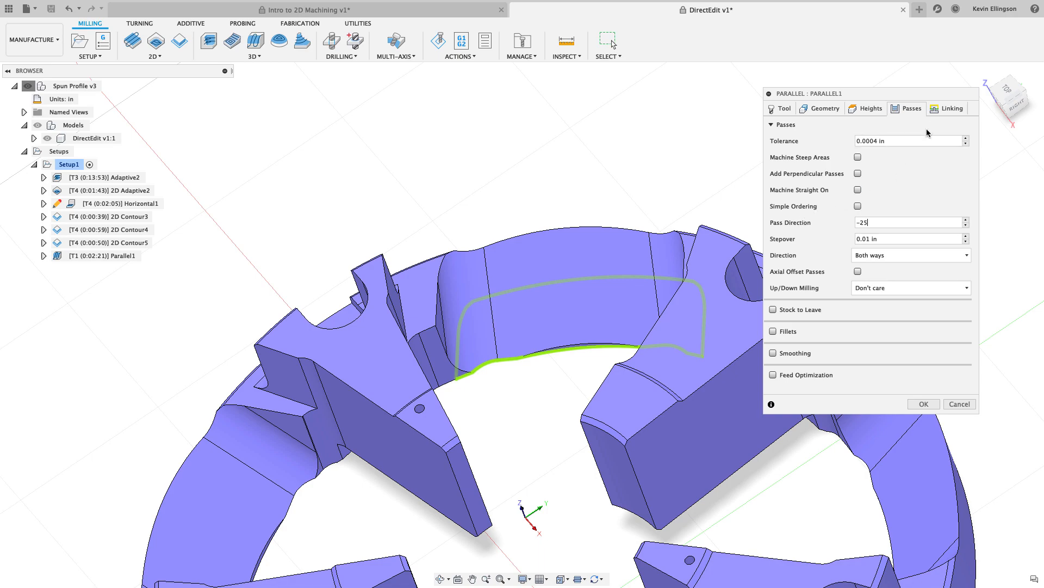
pyautogui.click(924, 404)
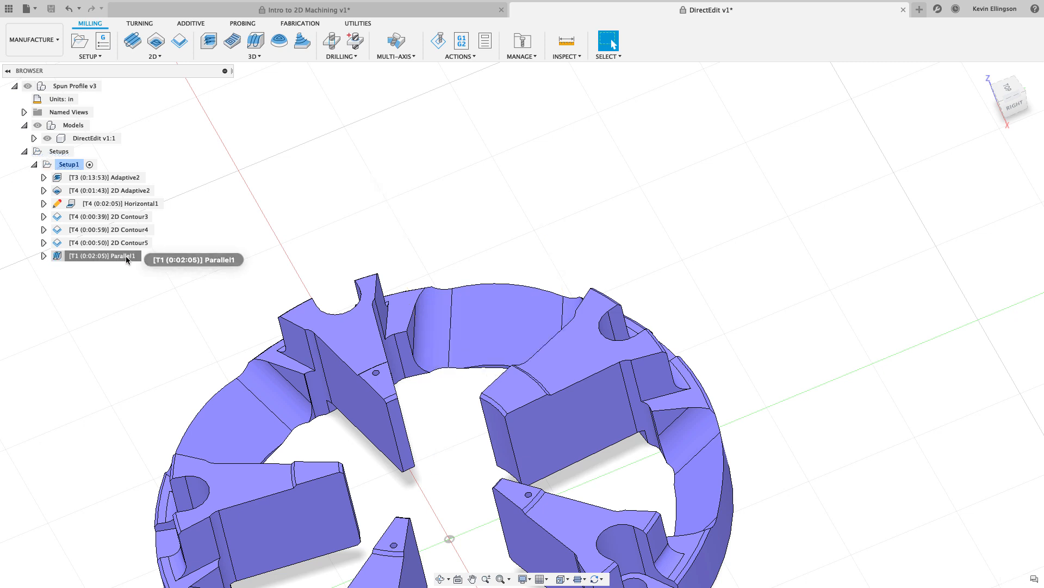
# Derive a Scallop finishing toolpath from Parallel1, keeping its passes and linking, and generate it.
pyautogui.click(109, 257)
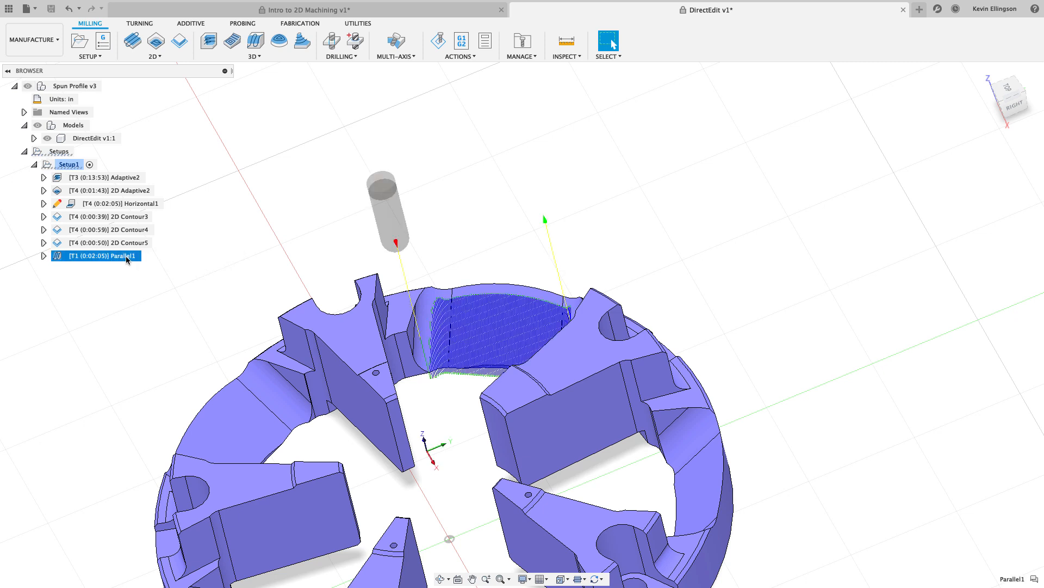
pyautogui.rightClick(103, 256)
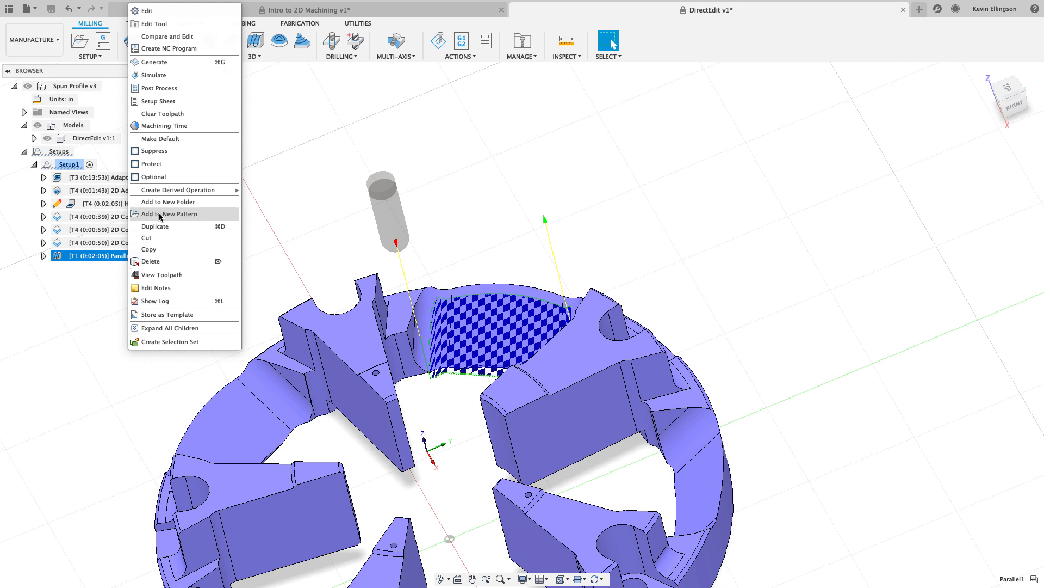
pyautogui.moveTo(178, 190)
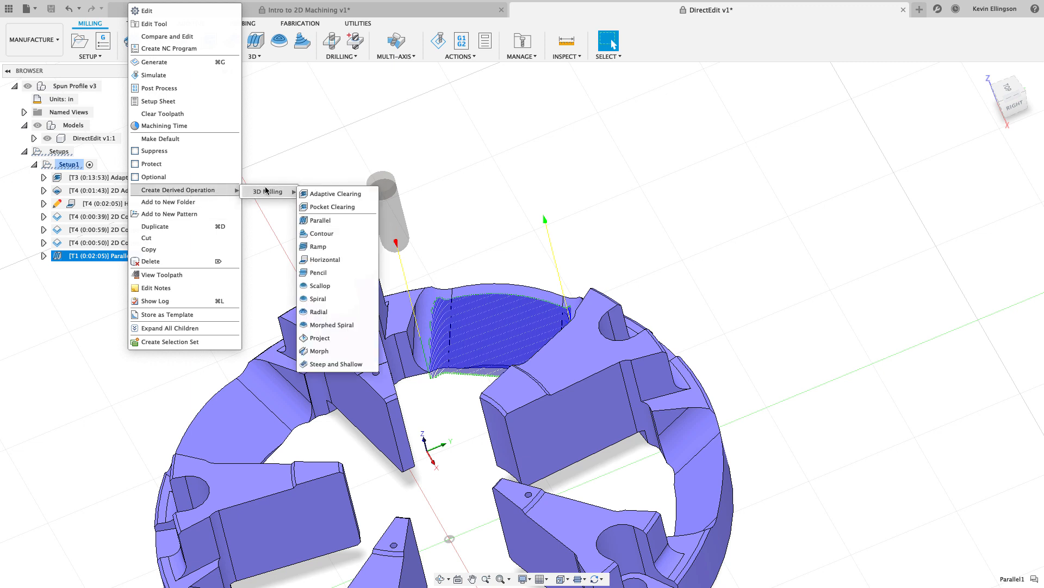
pyautogui.moveTo(320, 221)
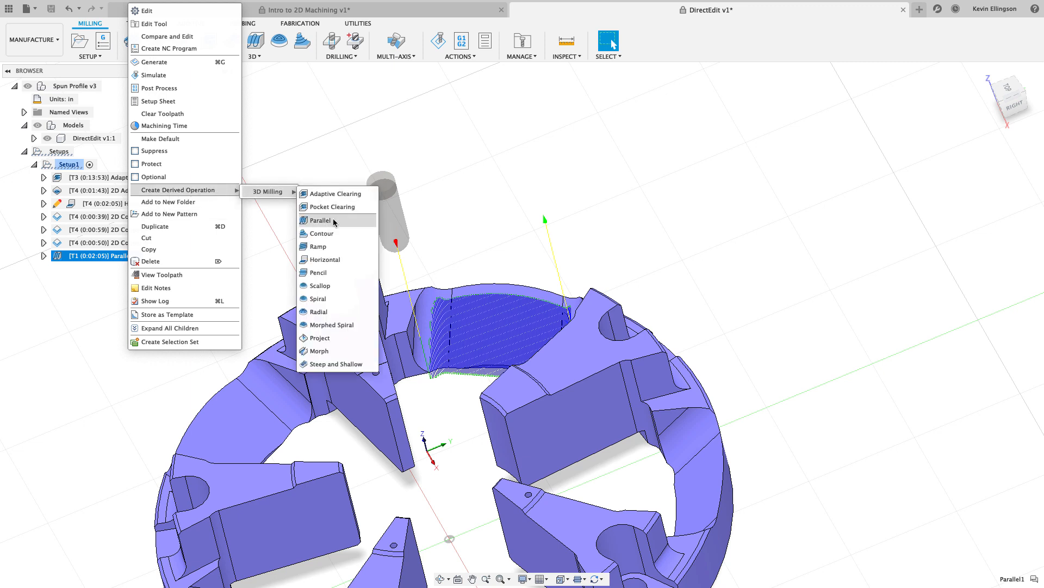
pyautogui.moveTo(324, 259)
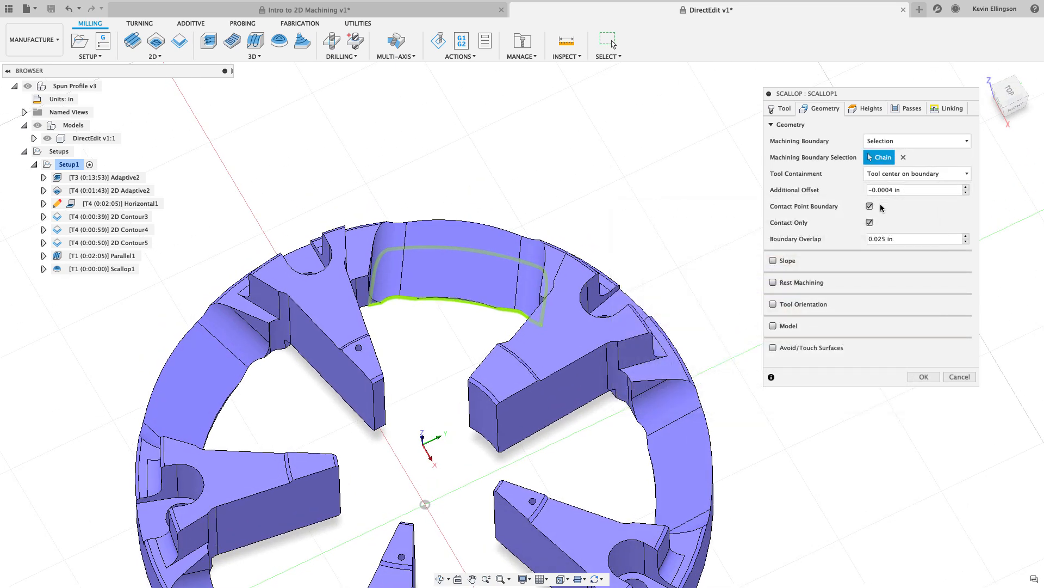
pyautogui.click(912, 107)
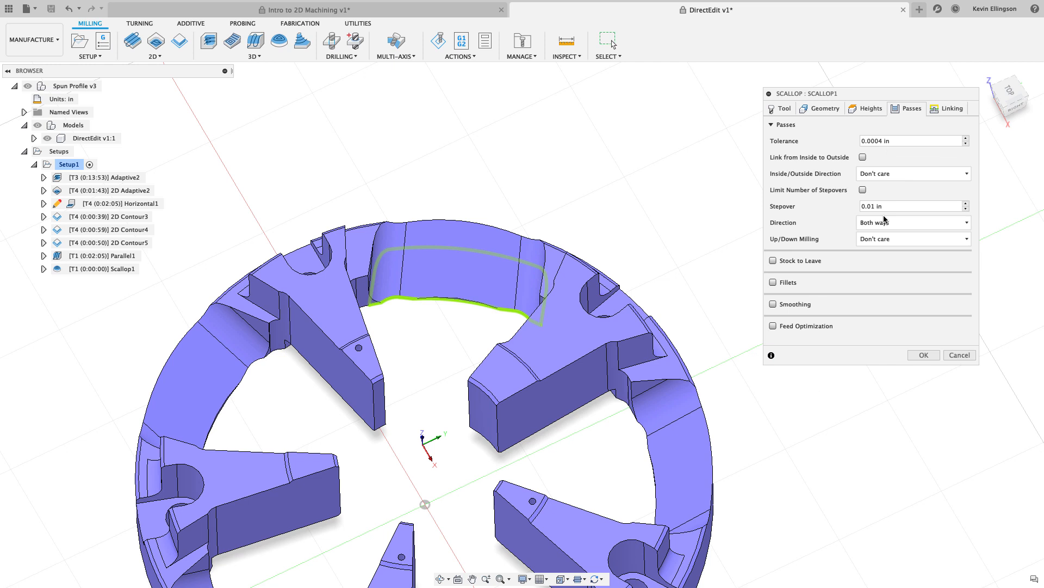
pyautogui.moveTo(877, 162)
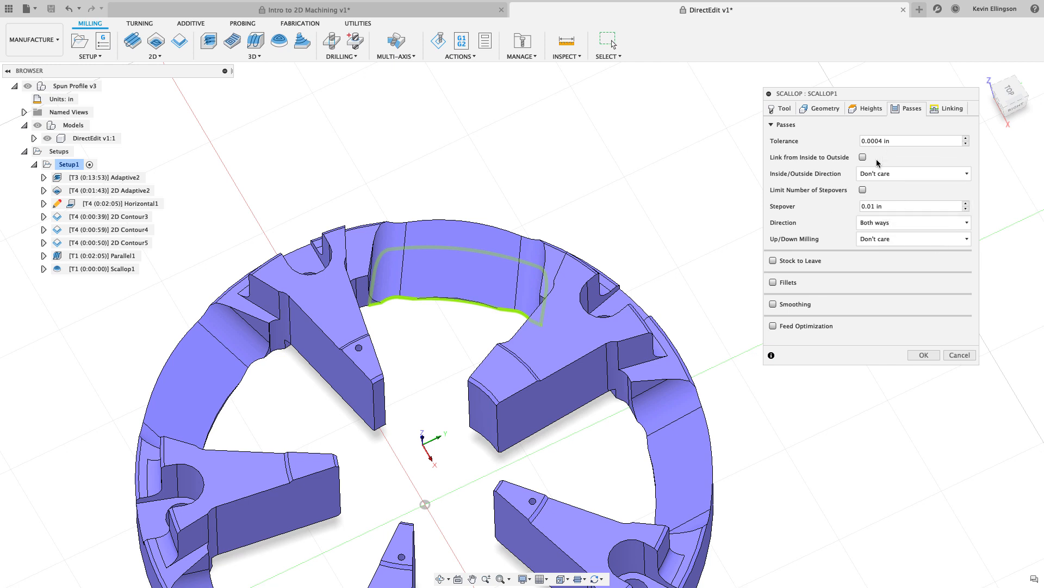
pyautogui.click(951, 108)
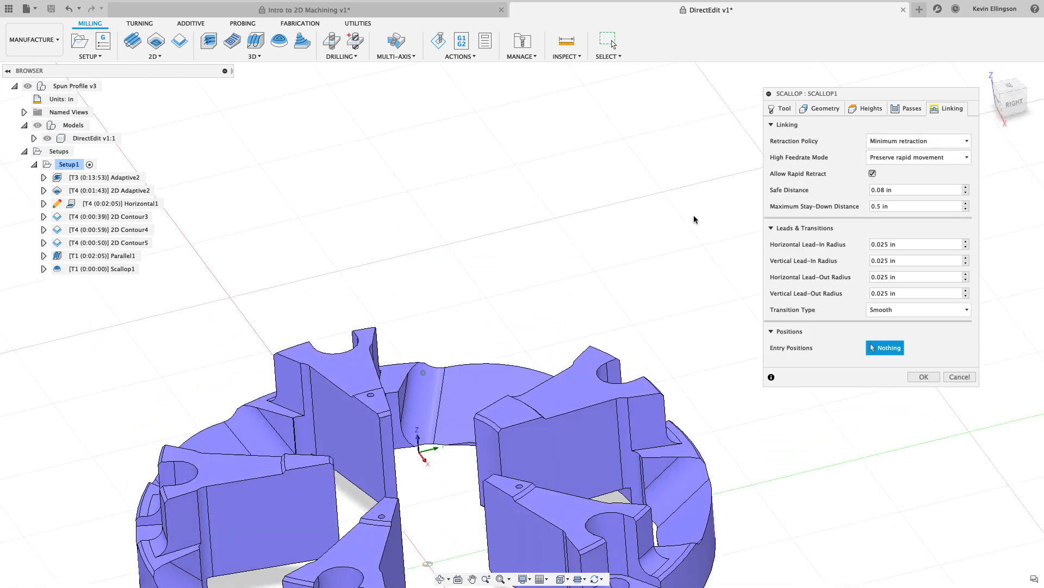
pyautogui.click(924, 376)
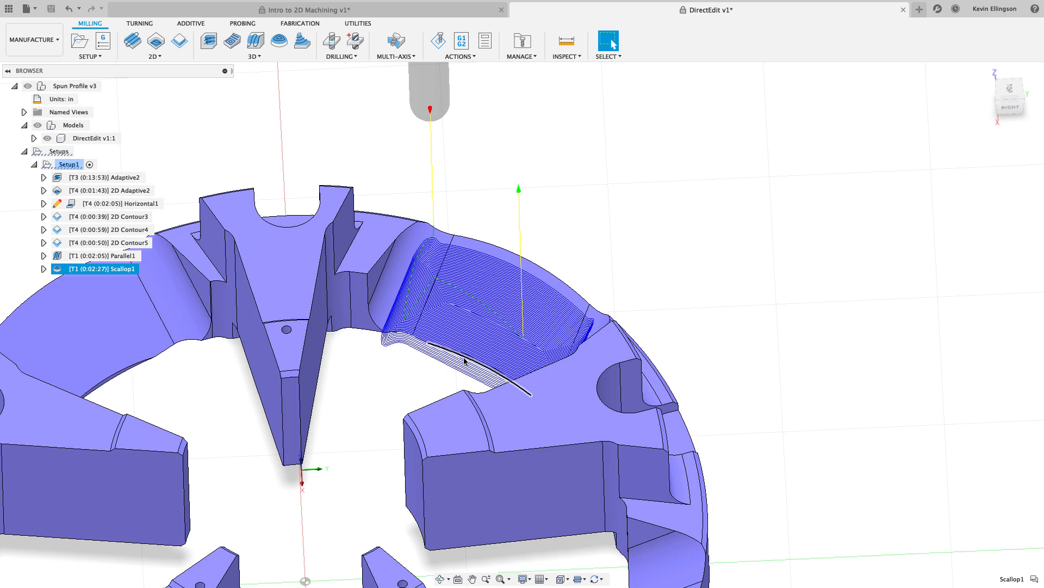
# Show Parallel1's toolpath on the curved wall to compare with Scallop1.
pyautogui.click(101, 255)
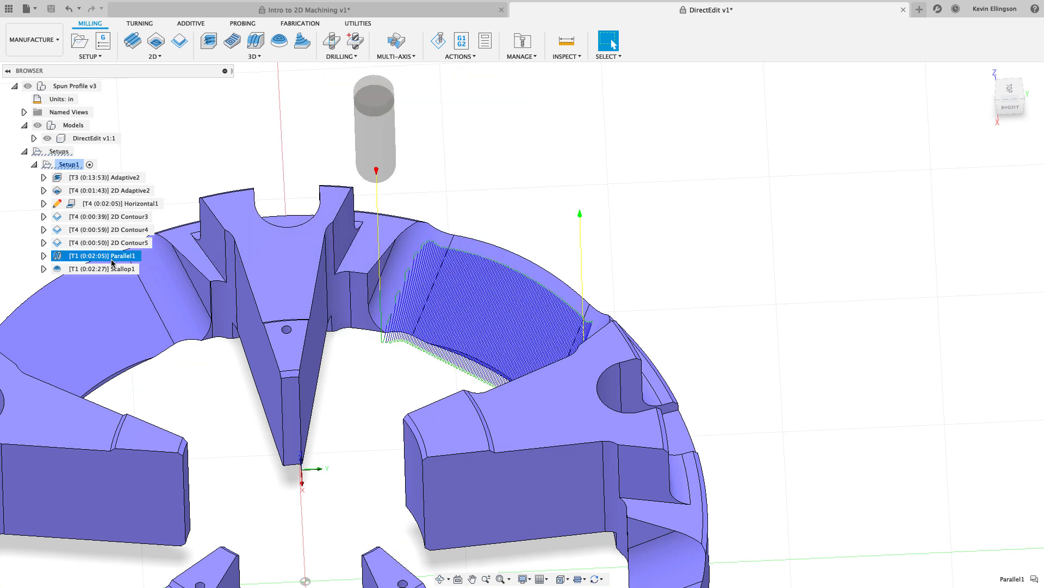
pyautogui.moveTo(102, 269)
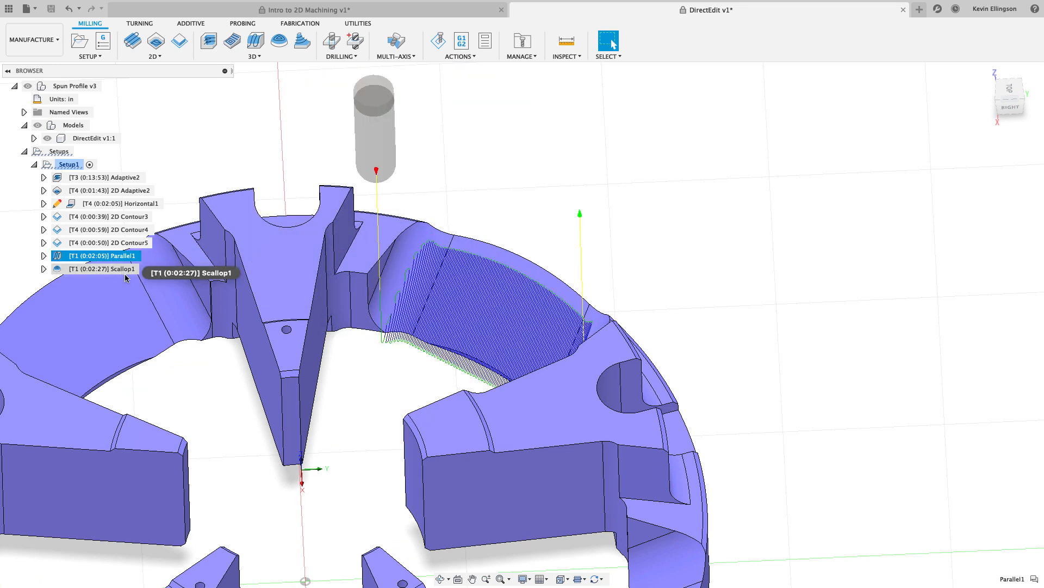